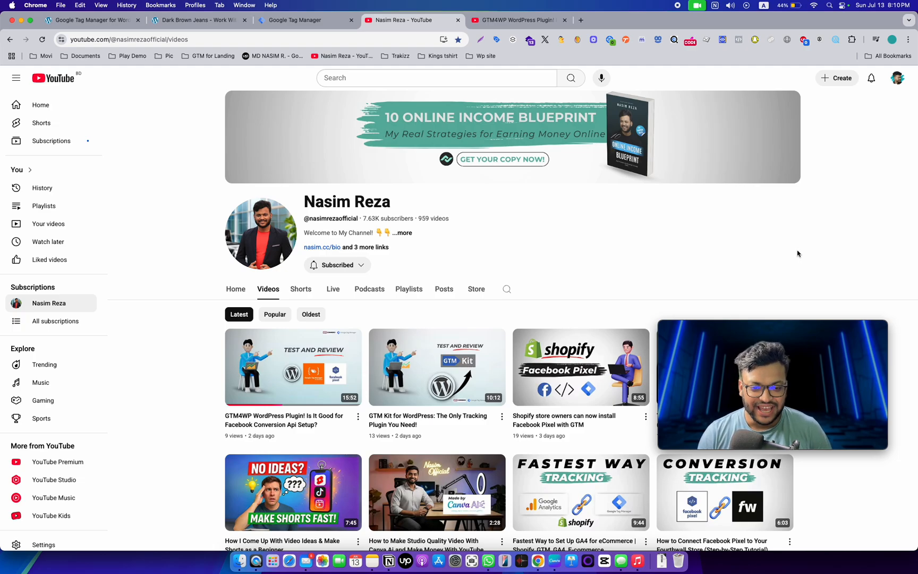
{"action": "mouse_move", "coordinate": [626, 252]}
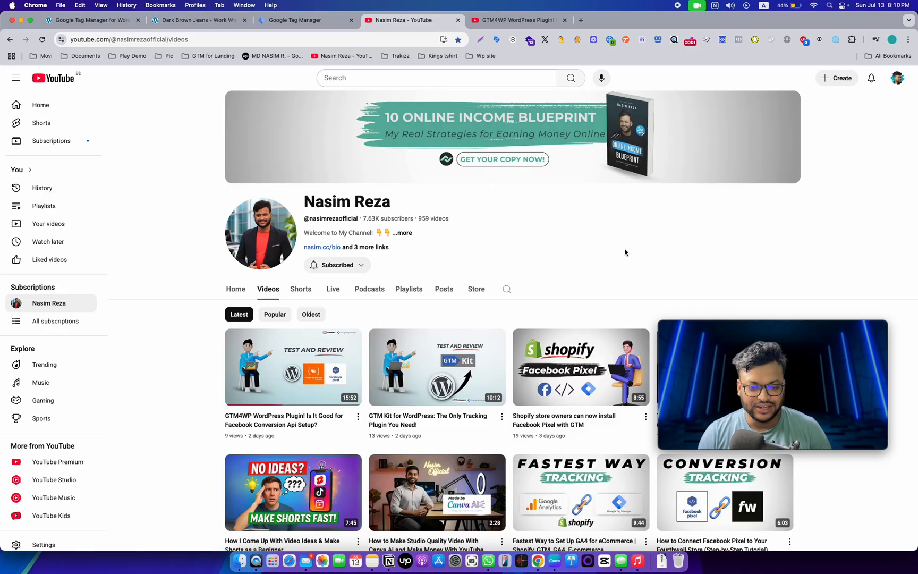
{"action": "mouse_move", "coordinate": [614, 166]}
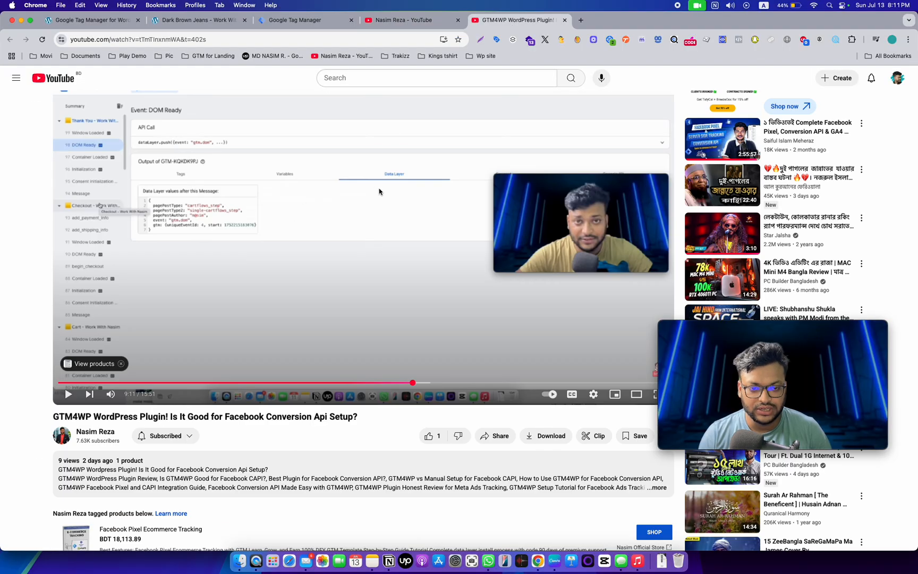
Return to the GTM4WP Advanced settings browser tab and scroll back to the top
{"action": "scroll", "scroll_direction": "down", "scroll_amount": 3}
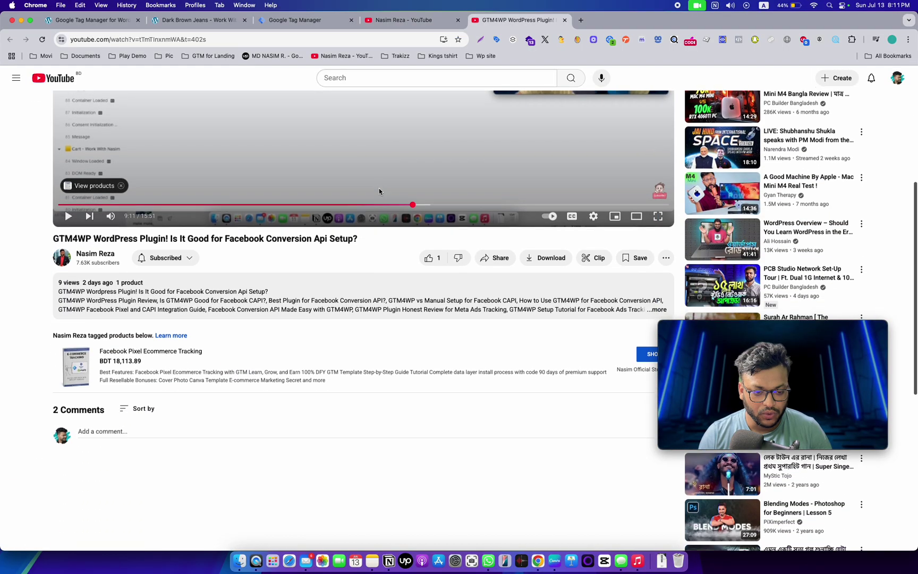
{"action": "scroll", "scroll_direction": "down", "scroll_amount": 3}
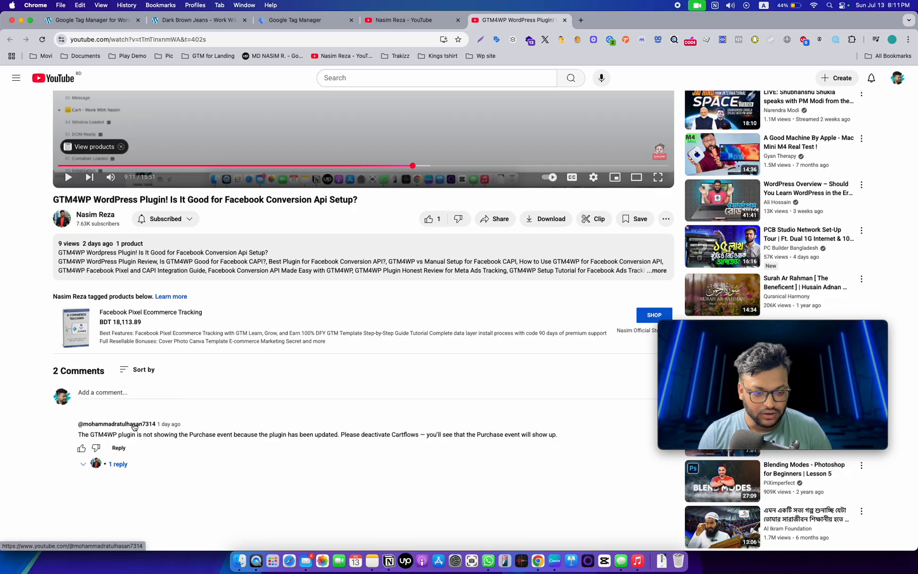
{"action": "scroll", "scroll_direction": "down", "scroll_amount": 3}
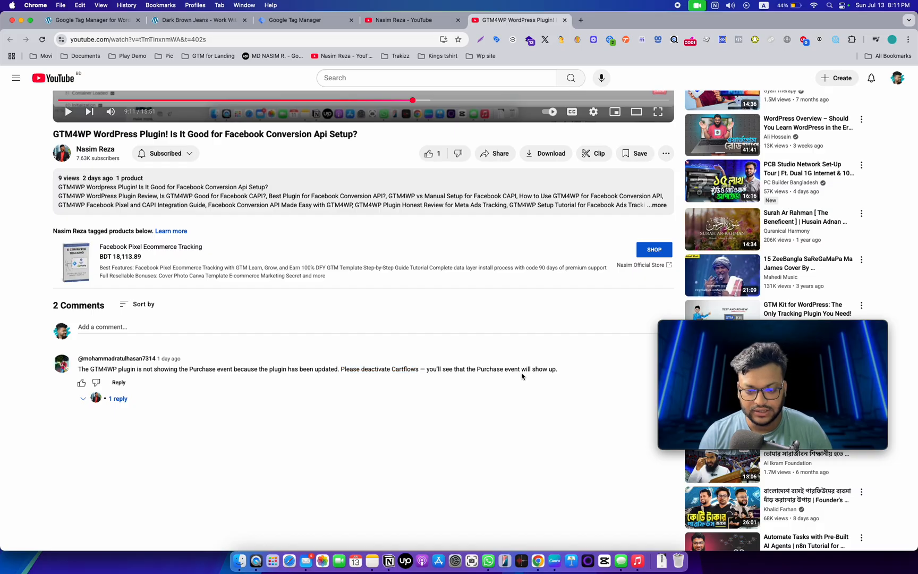
{"action": "mouse_move", "coordinate": [363, 408]}
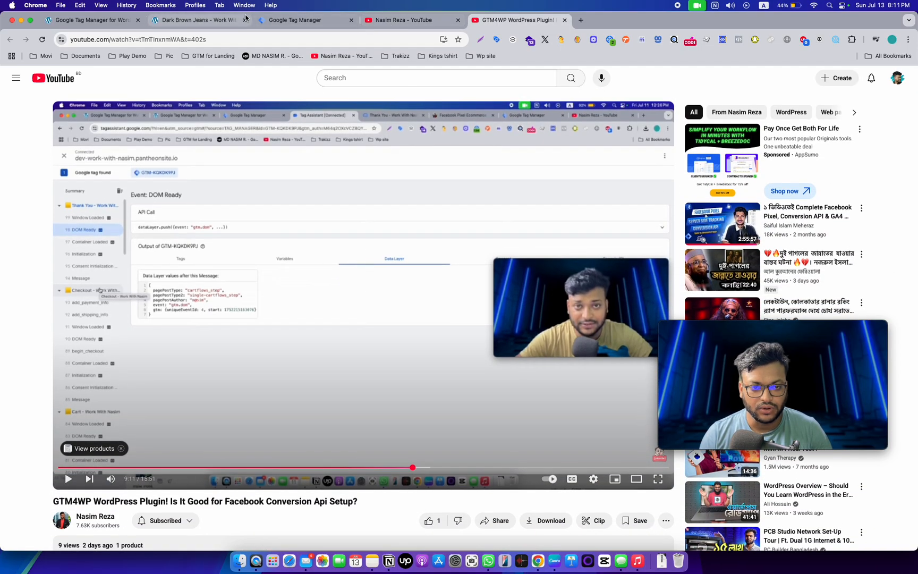
{"action": "left_click", "coordinate": [200, 19]}
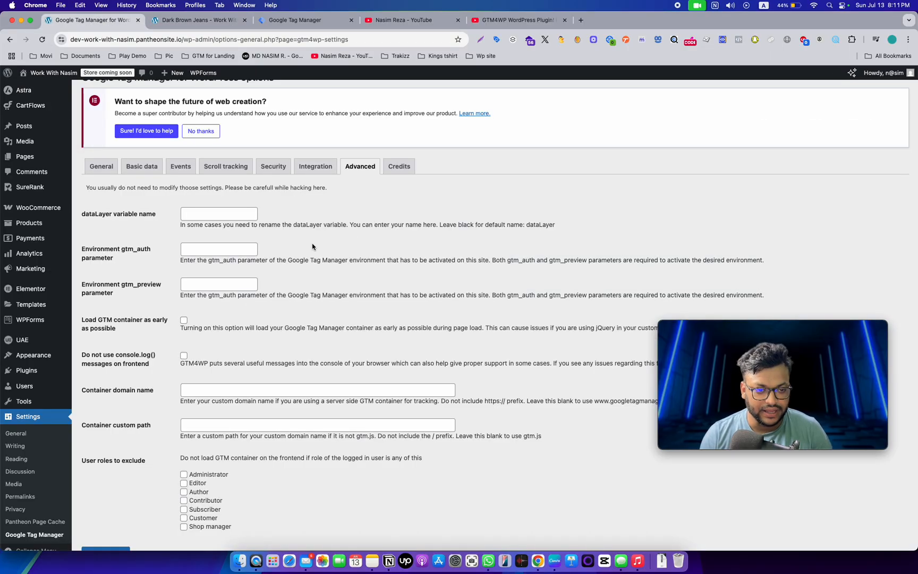
{"action": "mouse_move", "coordinate": [142, 166]}
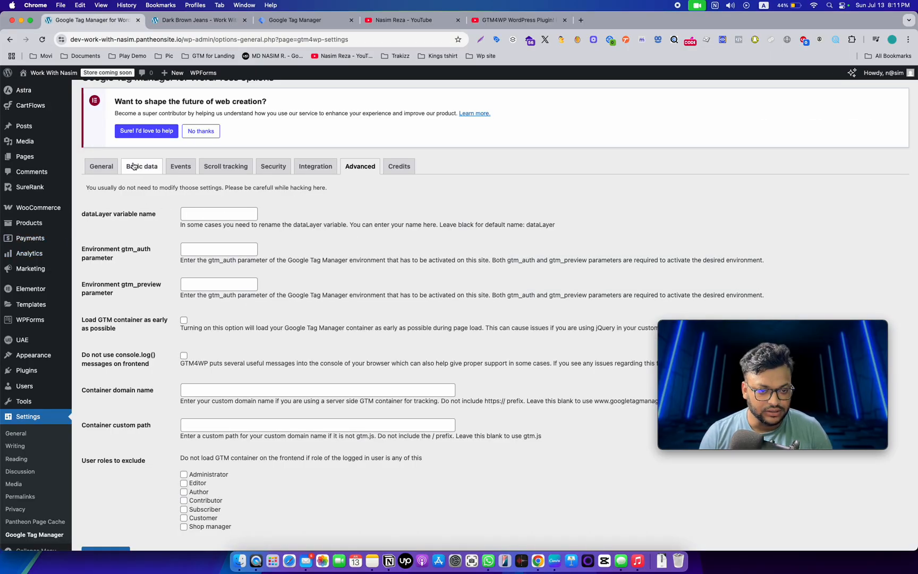
{"action": "scroll", "scroll_direction": "up", "scroll_amount": 3}
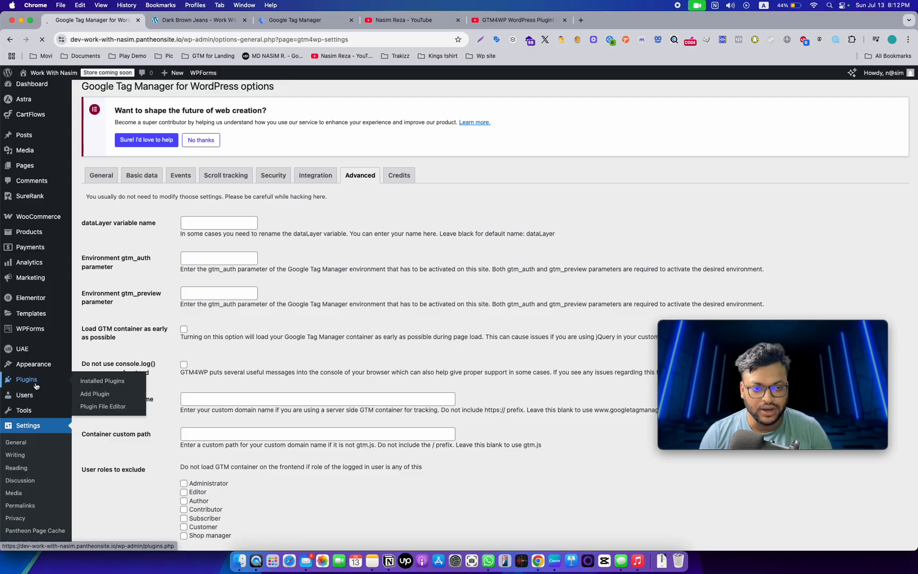
Show the Installed Plugins list with CartFlows and GTM4WP among the active plugins
{"action": "left_click", "coordinate": [102, 381]}
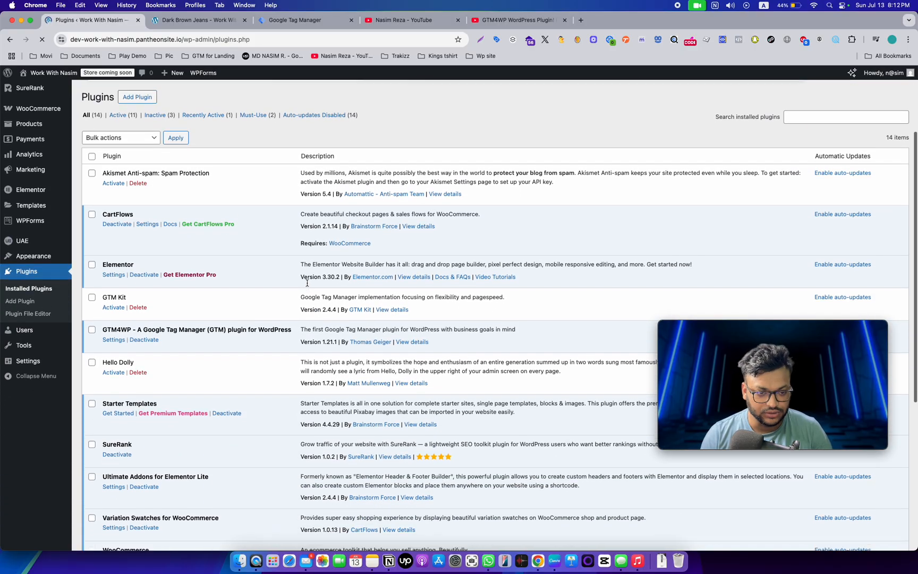
{"action": "scroll", "scroll_direction": "down", "scroll_amount": 3}
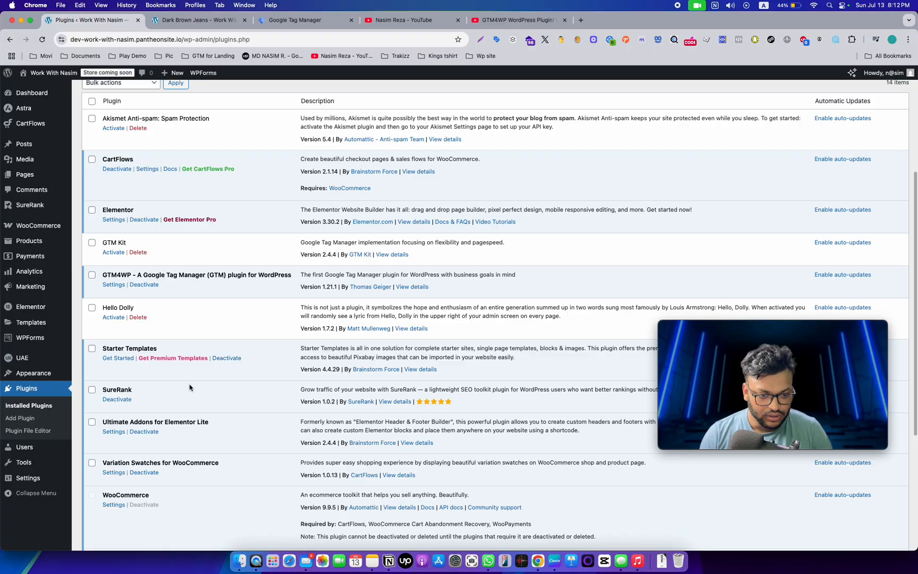
{"action": "mouse_move", "coordinate": [102, 275]}
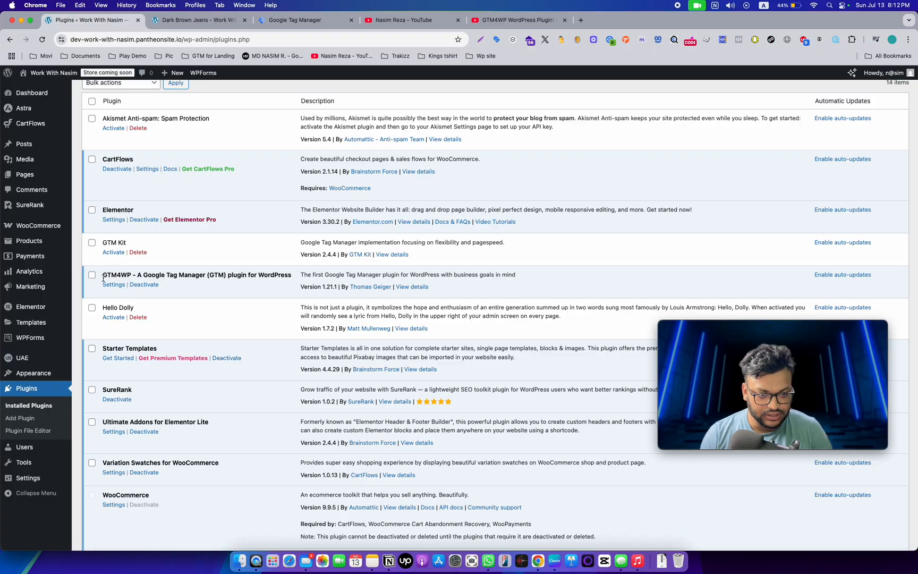
{"action": "mouse_move", "coordinate": [273, 282]}
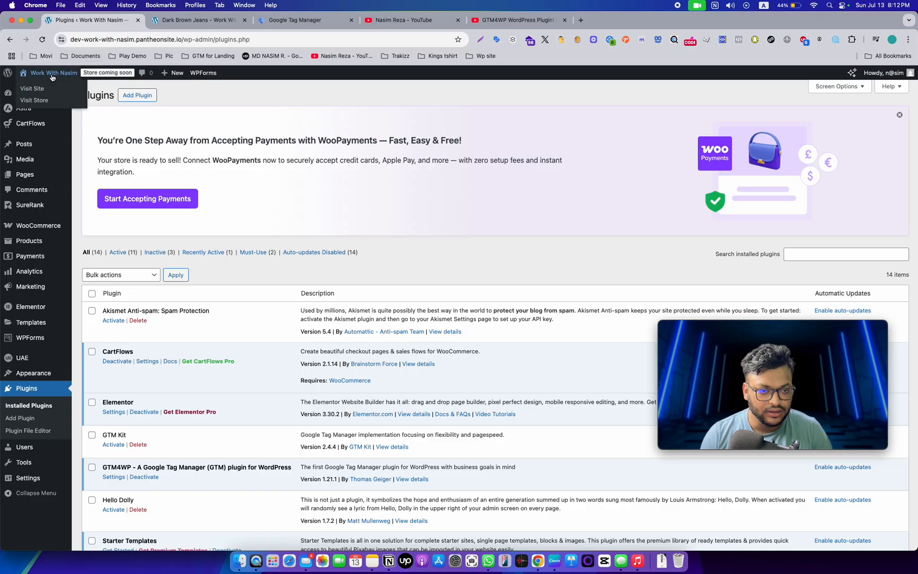
{"action": "scroll", "scroll_direction": "down", "scroll_amount": 3}
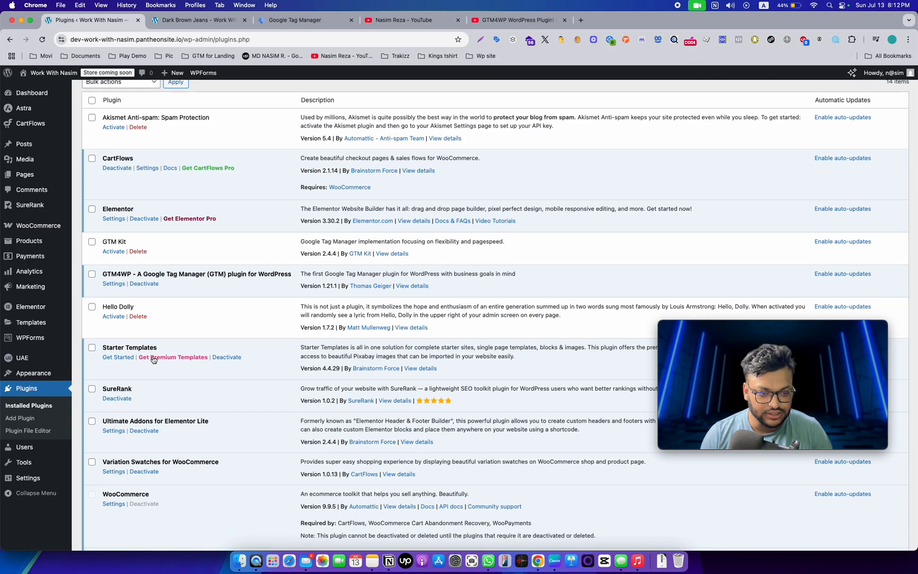
{"action": "scroll", "scroll_direction": "up", "scroll_amount": 3}
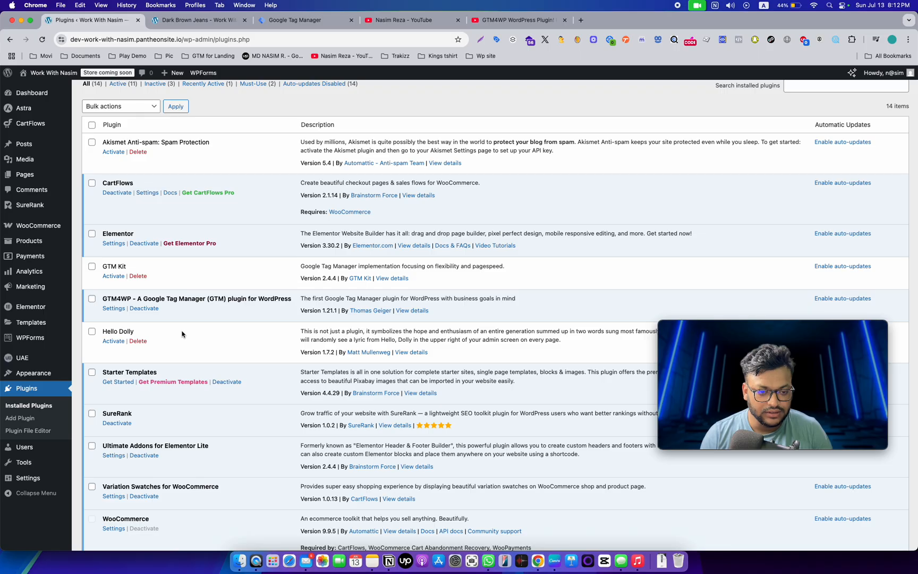
{"action": "mouse_move", "coordinate": [118, 182]}
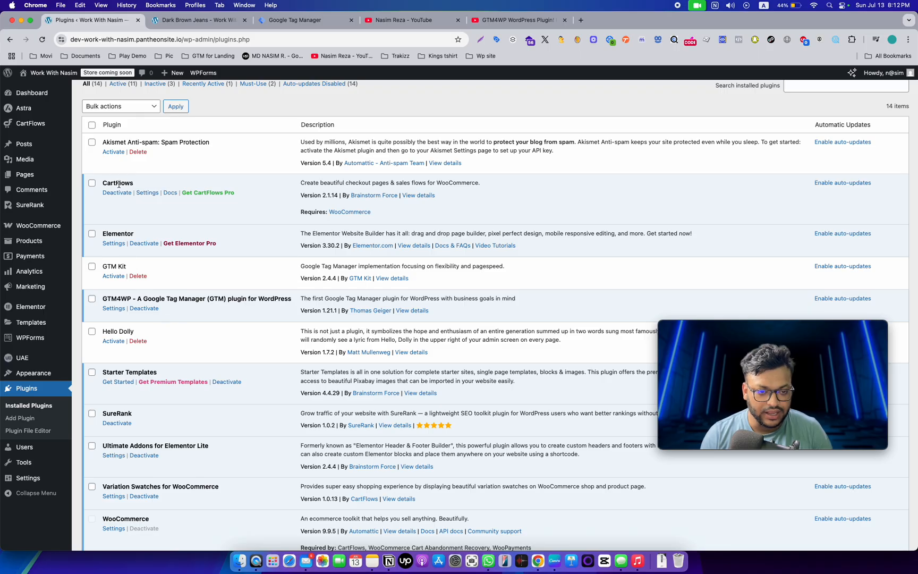
{"action": "mouse_move", "coordinate": [116, 192]}
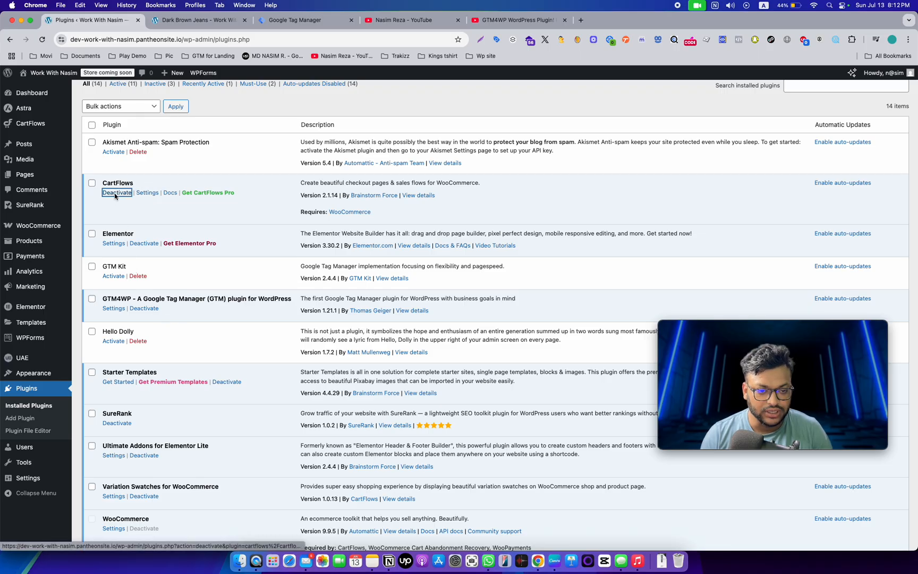
Deactivate CartFlows via Skip & Deactivate in the Quick Feedback dialog, leaving GTM4WP active
{"action": "left_click", "coordinate": [117, 193]}
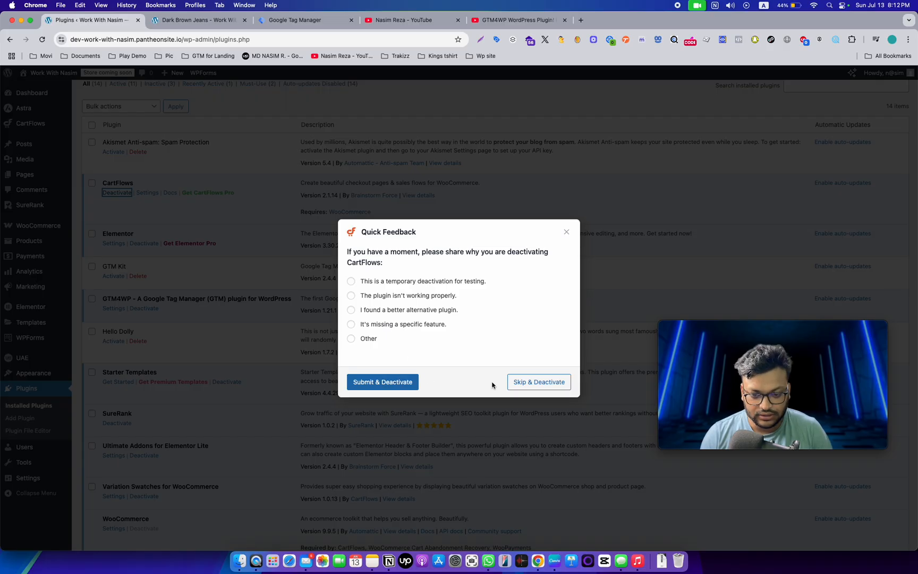
{"action": "left_click", "coordinate": [538, 381]}
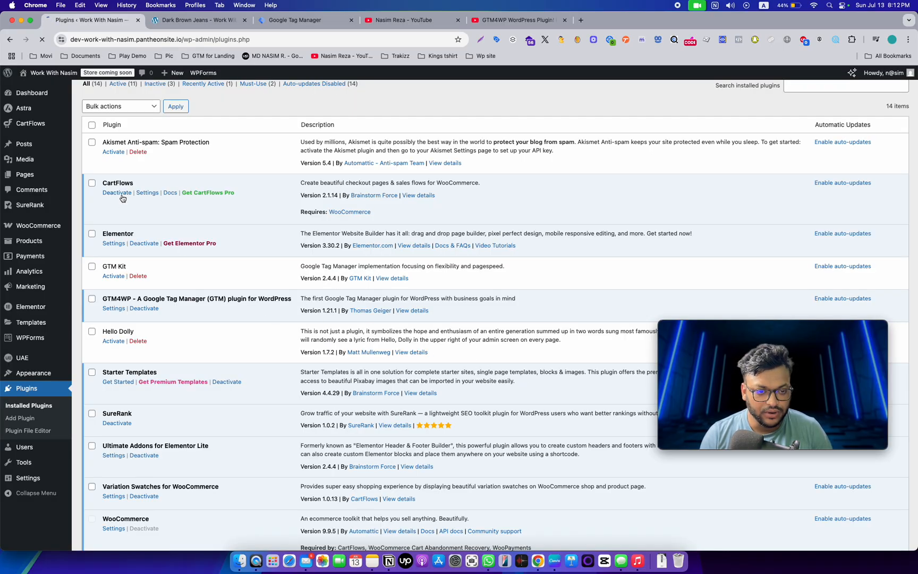
{"action": "left_click", "coordinate": [116, 191]}
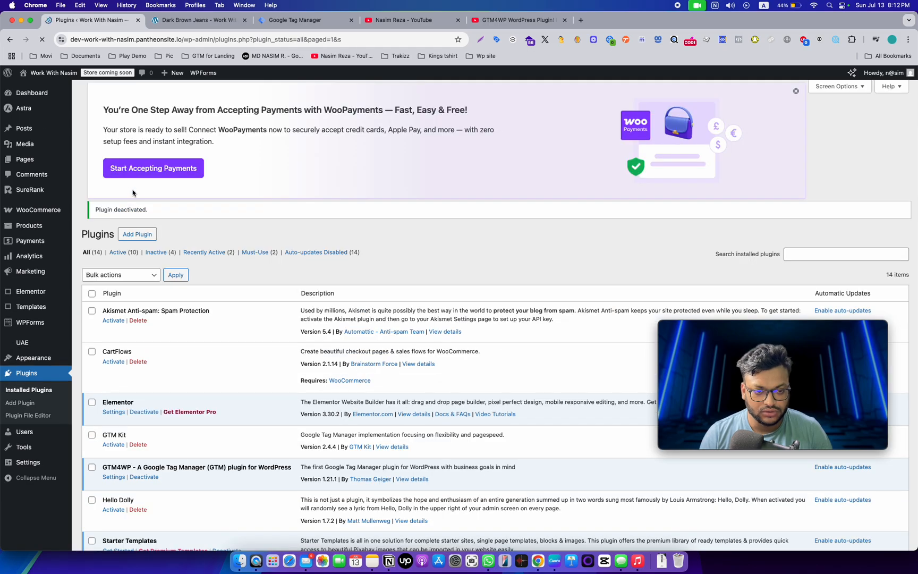
{"action": "scroll", "scroll_direction": "down", "scroll_amount": 3}
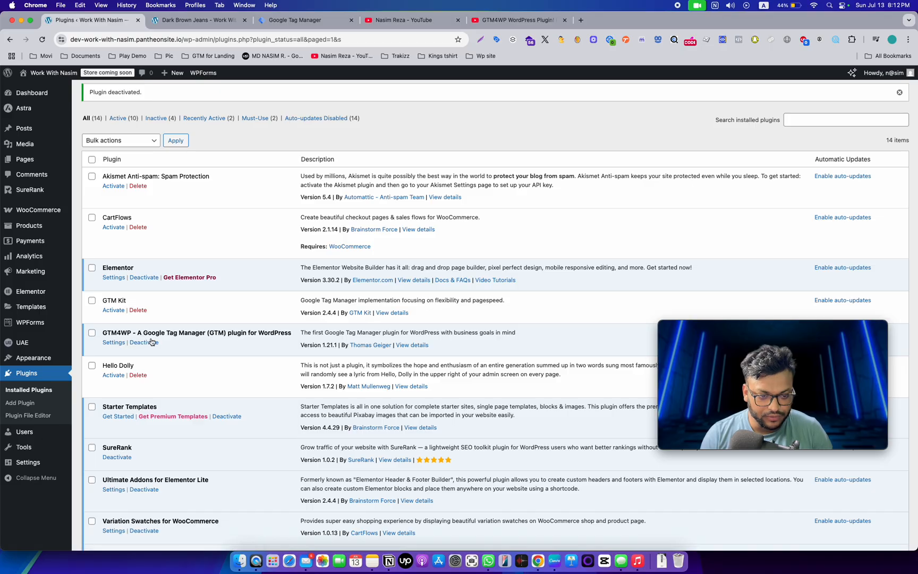
Go to the GTM4WP General settings, checking the container ID in the Tag Manager workspace
{"action": "left_click", "coordinate": [113, 343]}
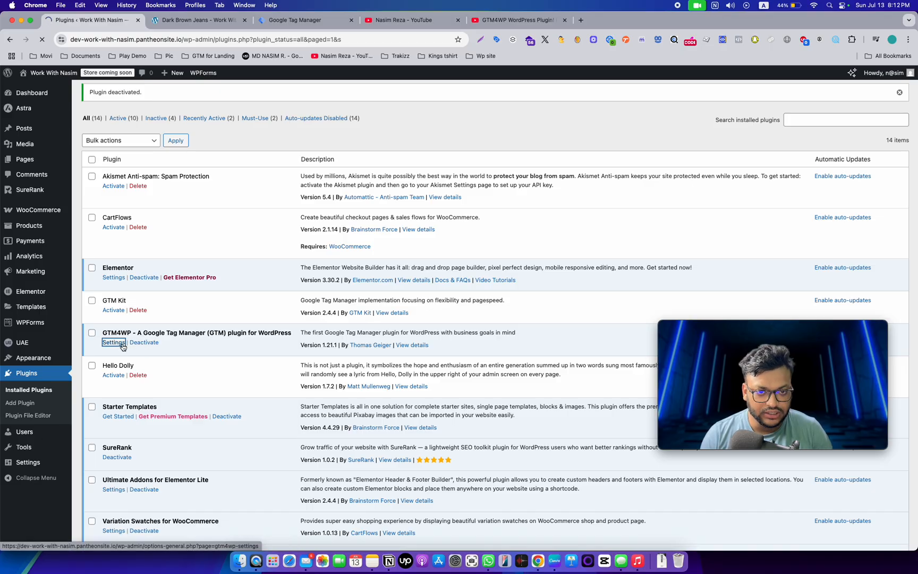
{"action": "left_click", "coordinate": [114, 342]}
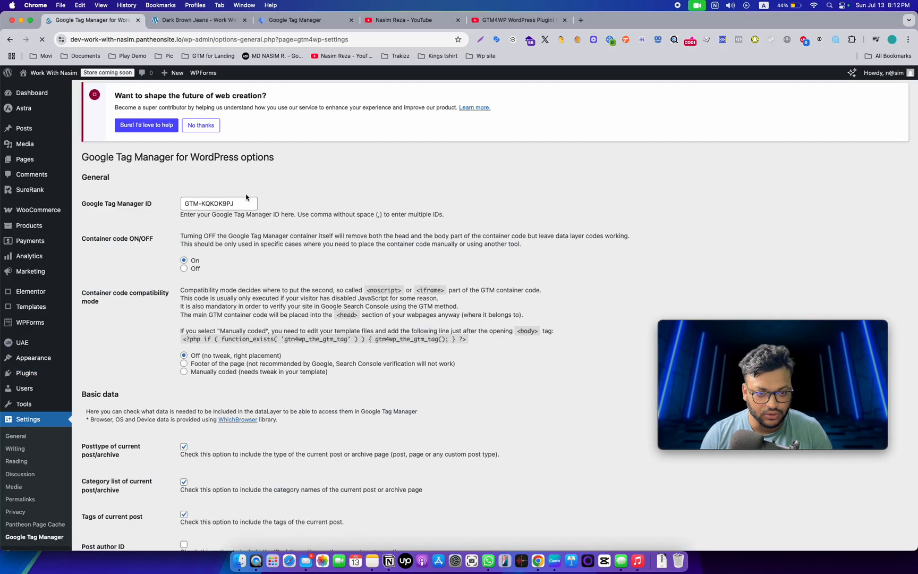
{"action": "left_click", "coordinate": [304, 19]}
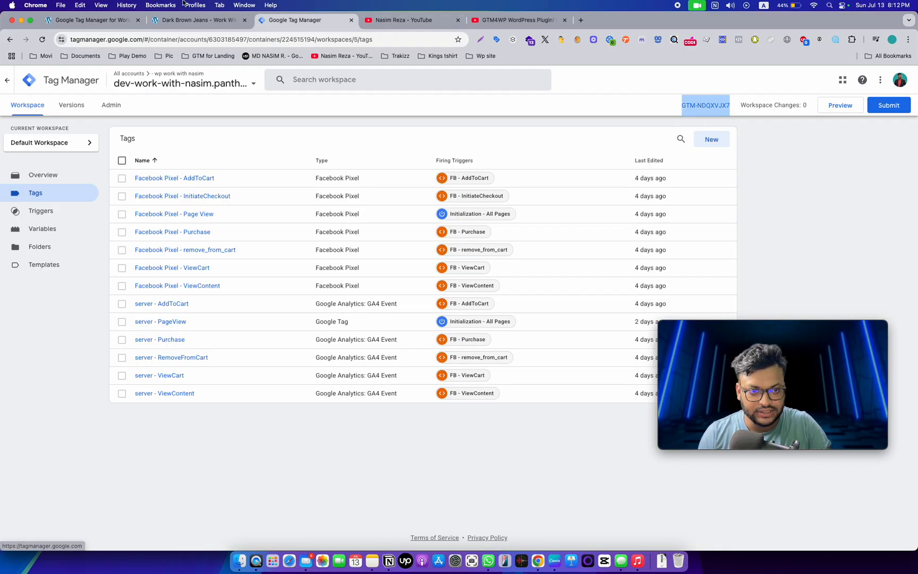
{"action": "left_click", "coordinate": [91, 20]}
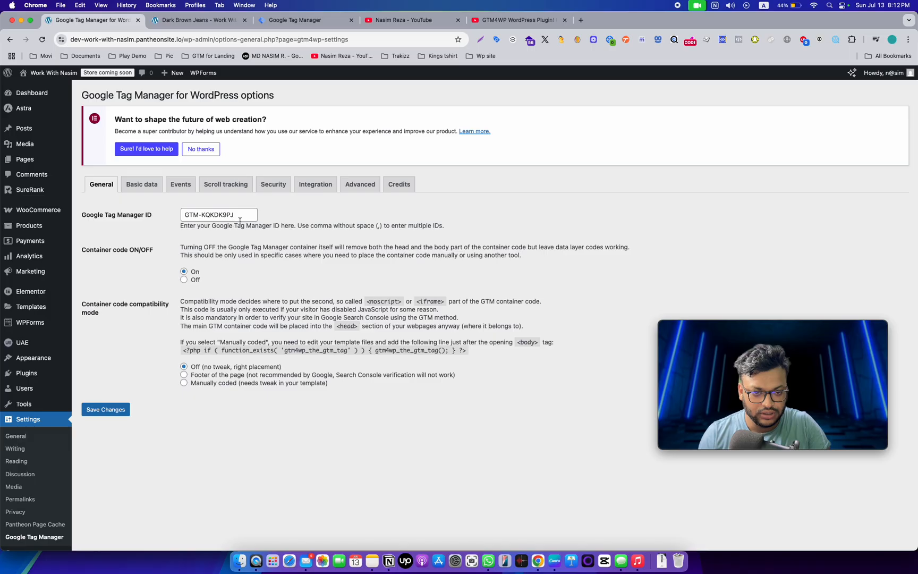
Enter container ID GTM-NDQXVJX7 in the Google Tag Manager ID field and save the changes
{"action": "type", "text": "GTM-NDQXVJX7"}
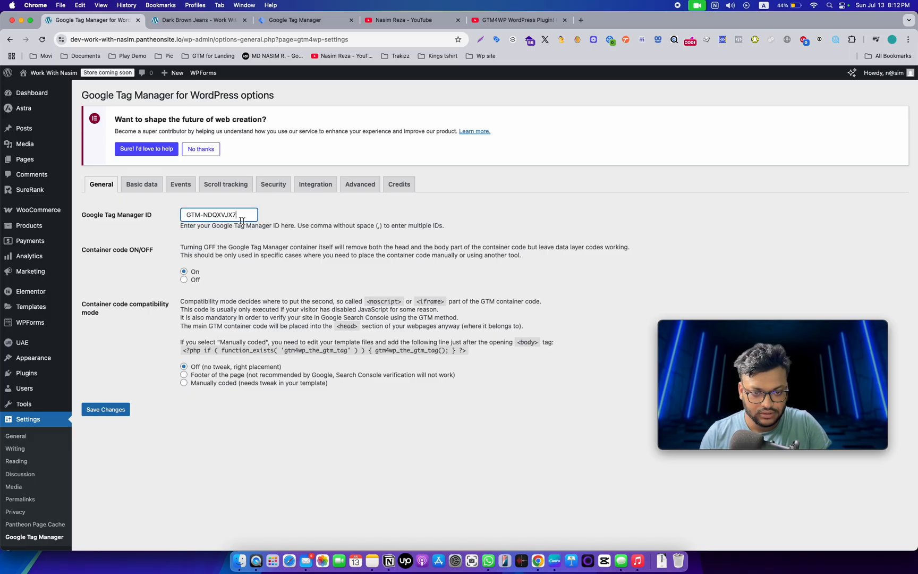
{"action": "left_click", "coordinate": [105, 409]}
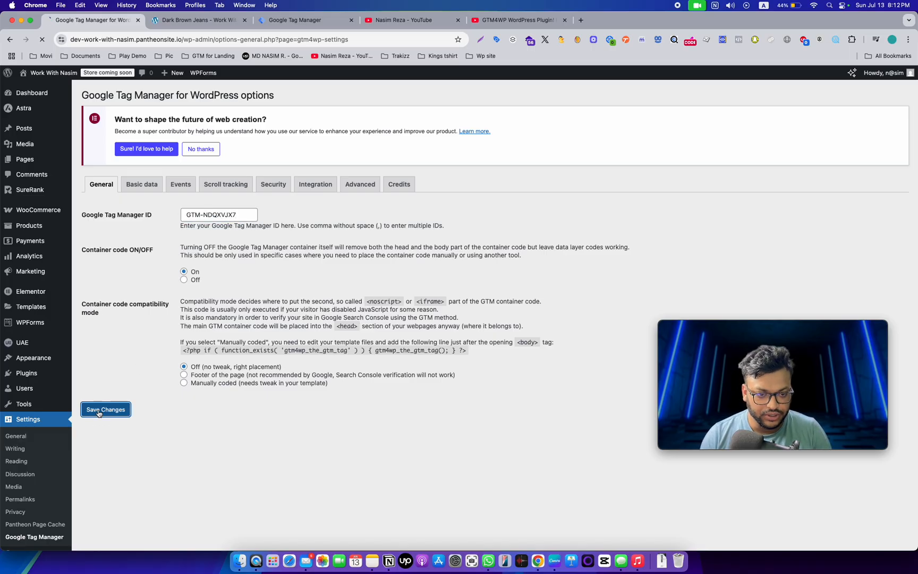
{"action": "left_click", "coordinate": [105, 409]}
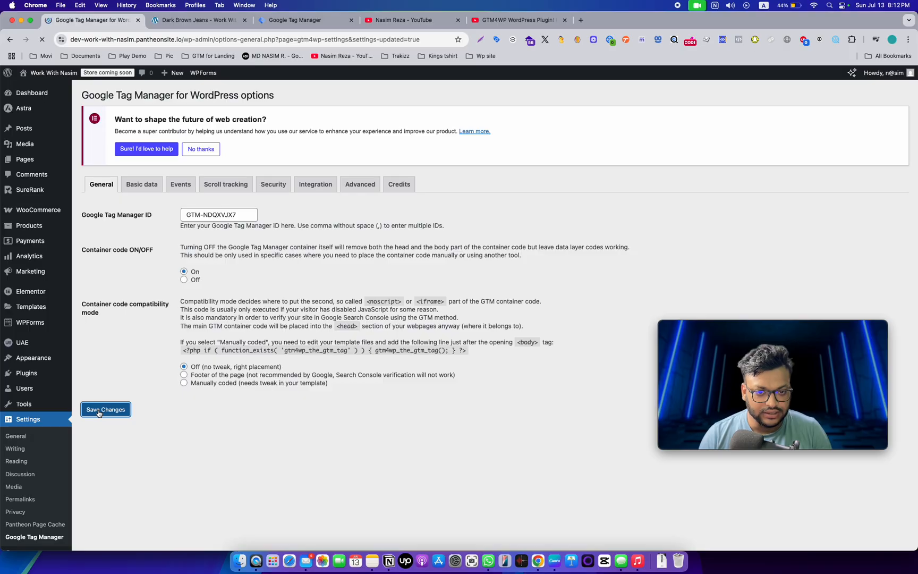
{"action": "left_click", "coordinate": [105, 409]}
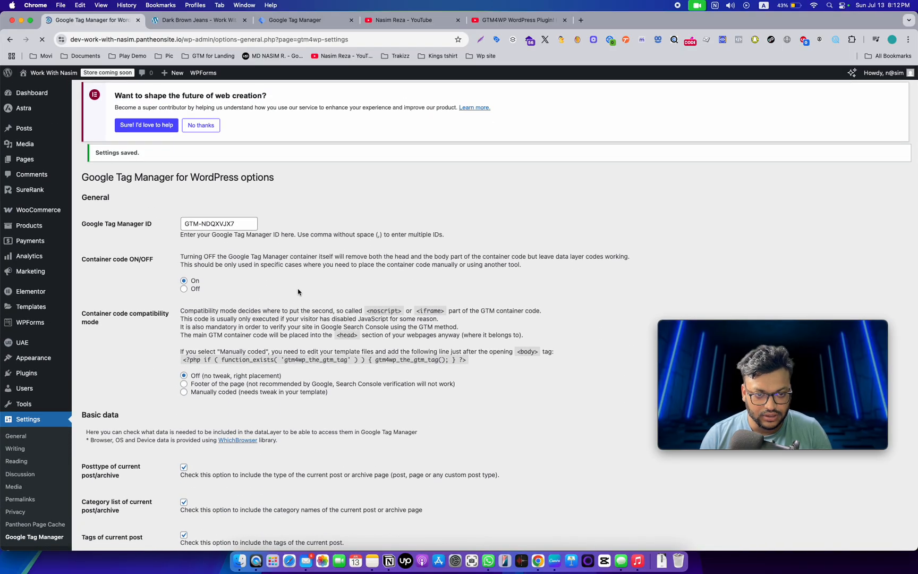
{"action": "scroll", "scroll_direction": "up", "scroll_amount": 3}
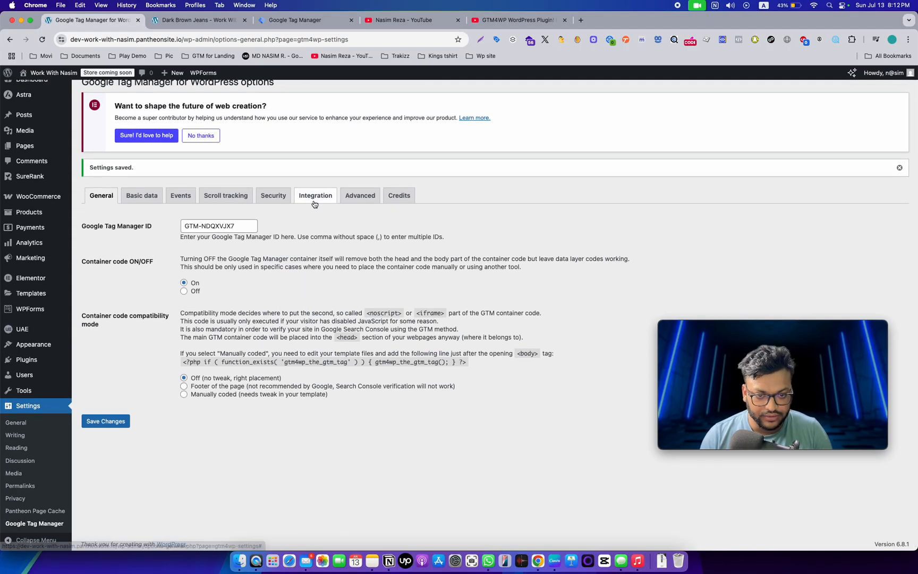
Enable 'Customer data in data layer' under Integration > WooCommerce
{"action": "left_click", "coordinate": [316, 195]}
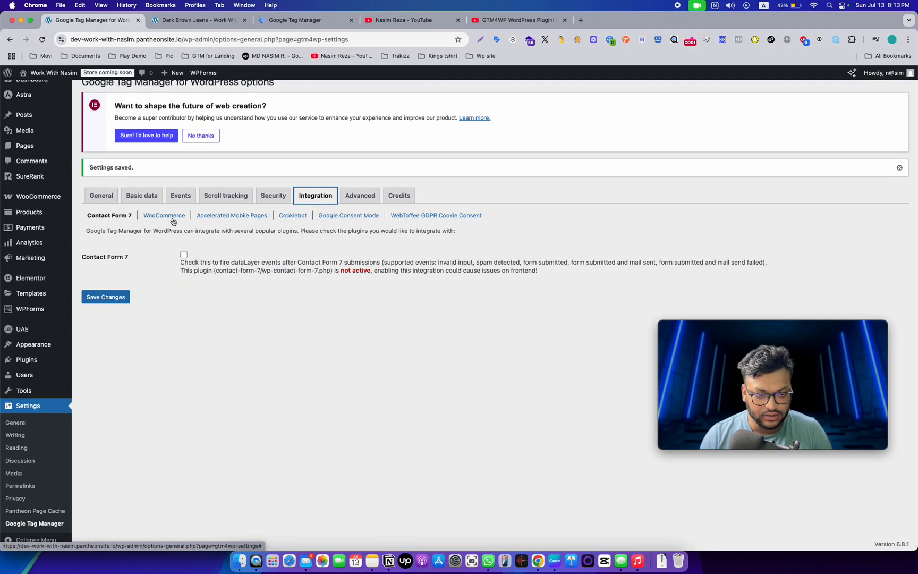
{"action": "left_click", "coordinate": [164, 215]}
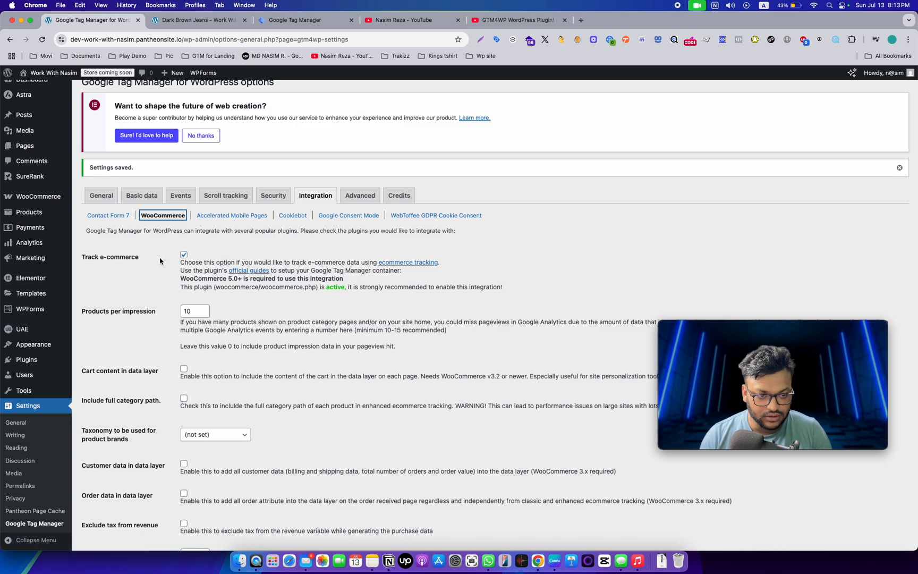
{"action": "scroll", "scroll_direction": "down", "scroll_amount": 3}
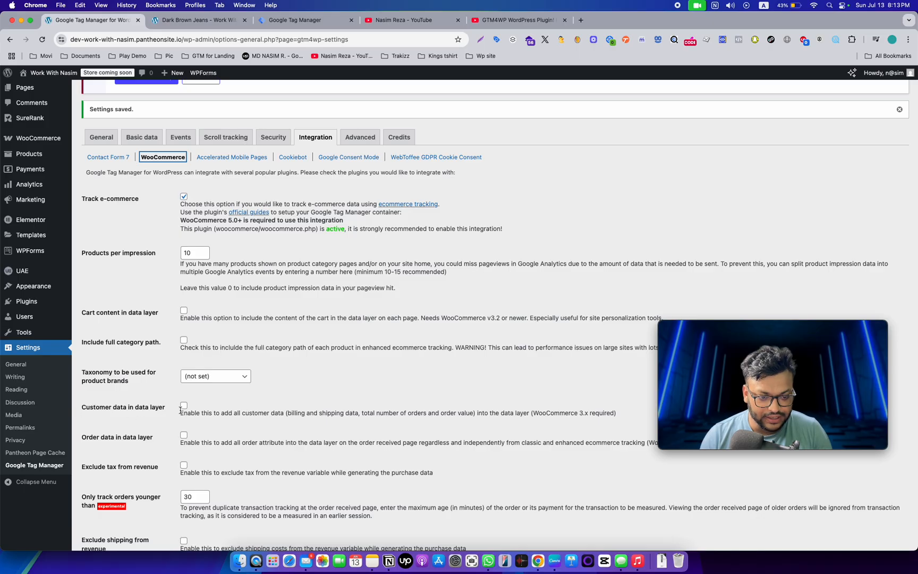
{"action": "left_click", "coordinate": [183, 406]}
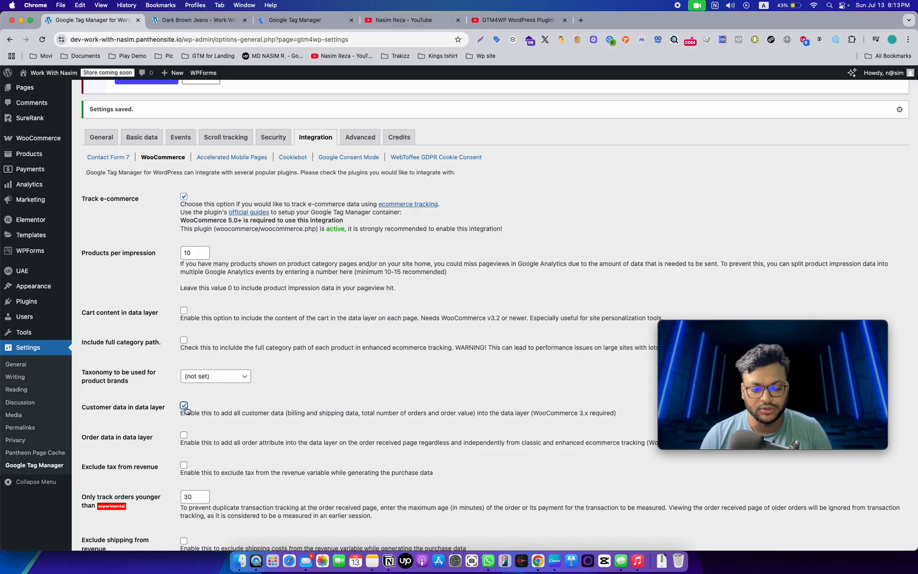
Save the WooCommerce integration settings and move to the Tag Manager workspace
{"action": "scroll", "scroll_direction": "down", "scroll_amount": 3}
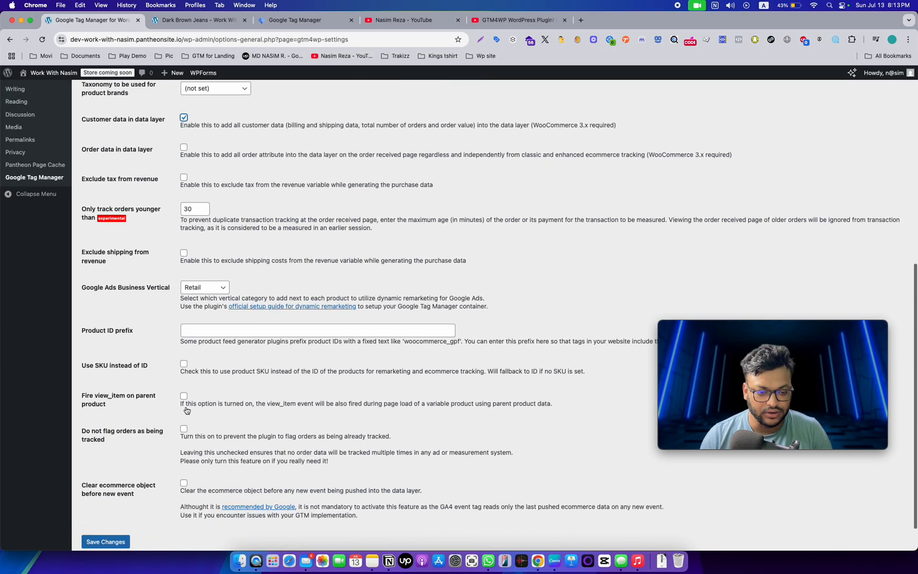
{"action": "left_click", "coordinate": [105, 541]}
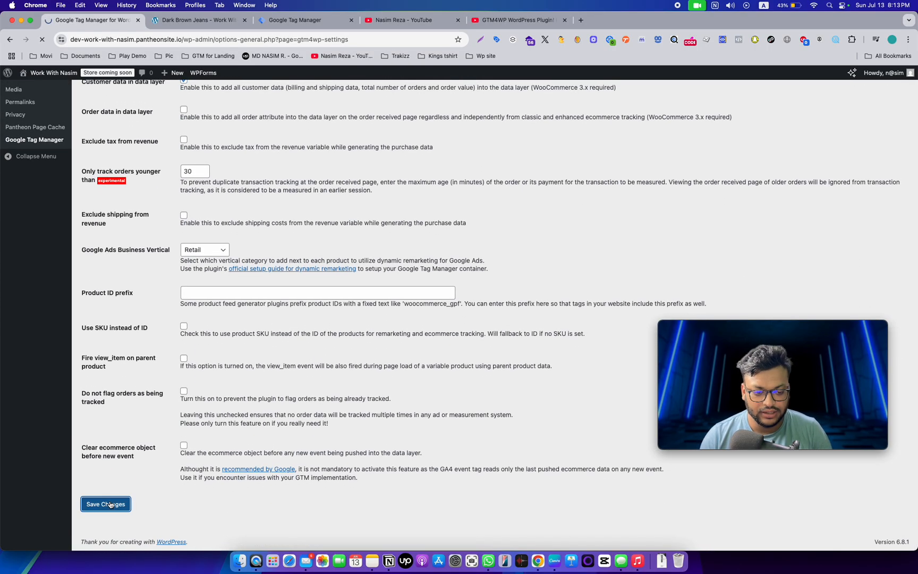
{"action": "left_click", "coordinate": [105, 504]}
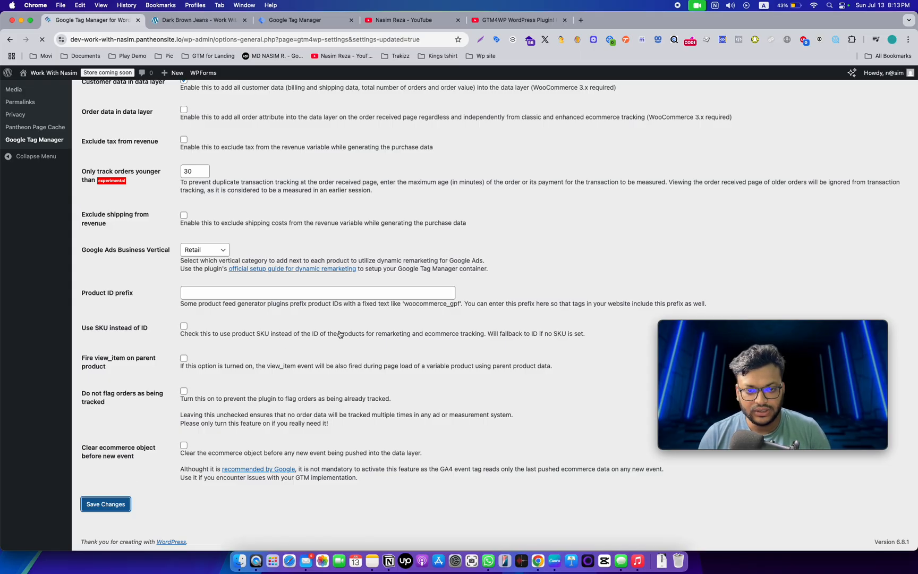
{"action": "left_click", "coordinate": [104, 505]}
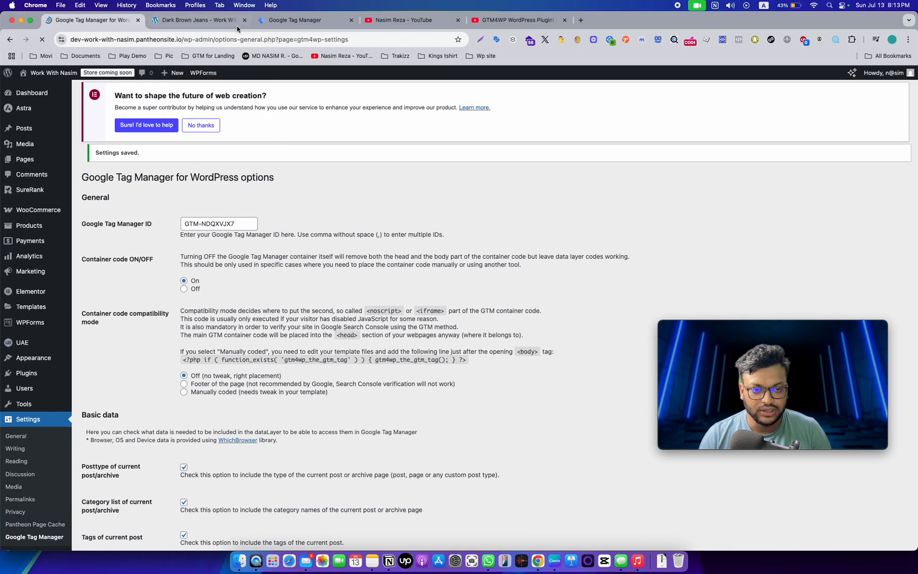
{"action": "left_click", "coordinate": [304, 19]}
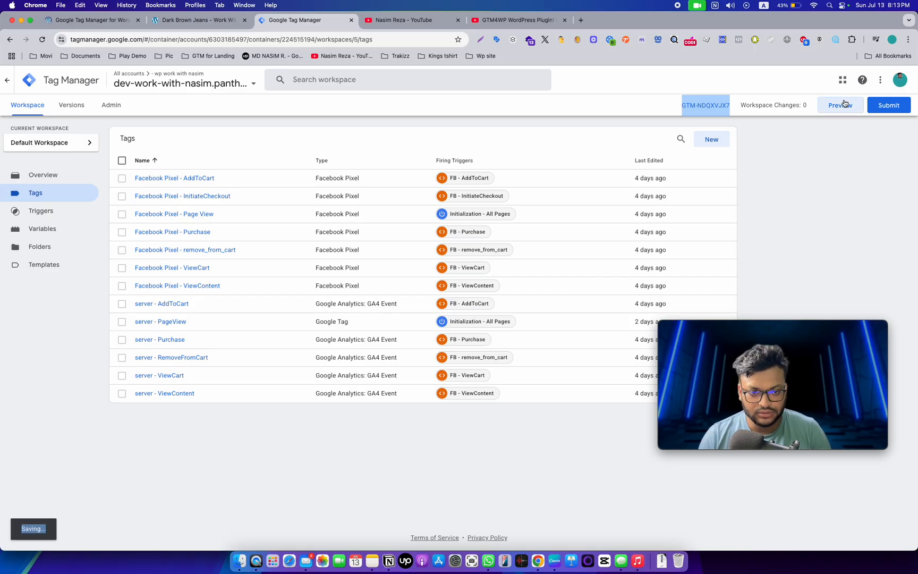
Connect Tag Assistant preview to dev-work-with-nasim.pantheonsite.io and check the connected summary
{"action": "left_click", "coordinate": [840, 105]}
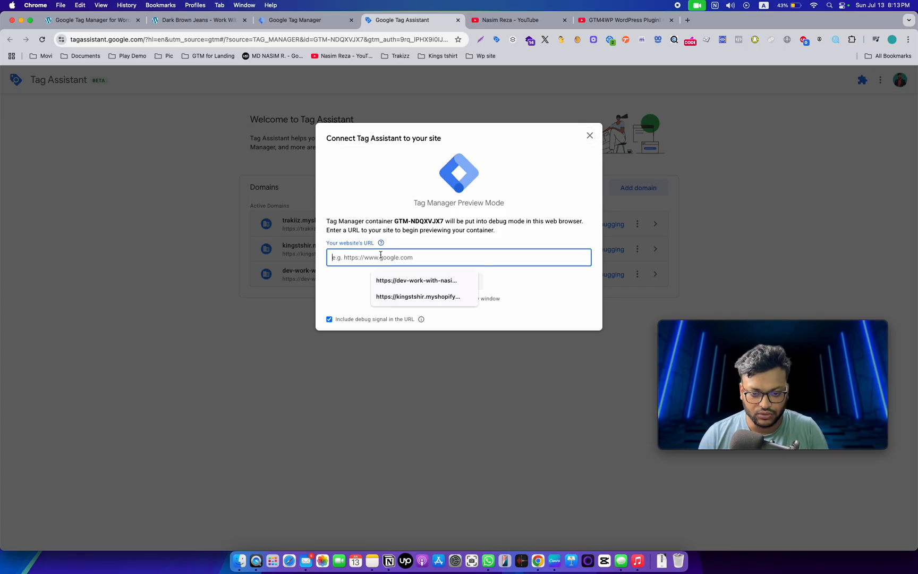
{"action": "left_click", "coordinate": [417, 280]}
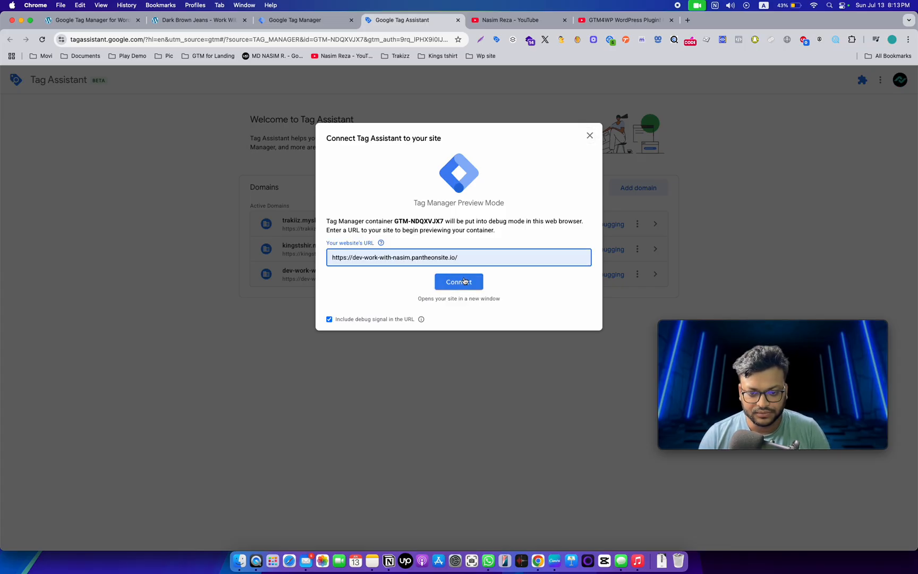
{"action": "left_click", "coordinate": [459, 282]}
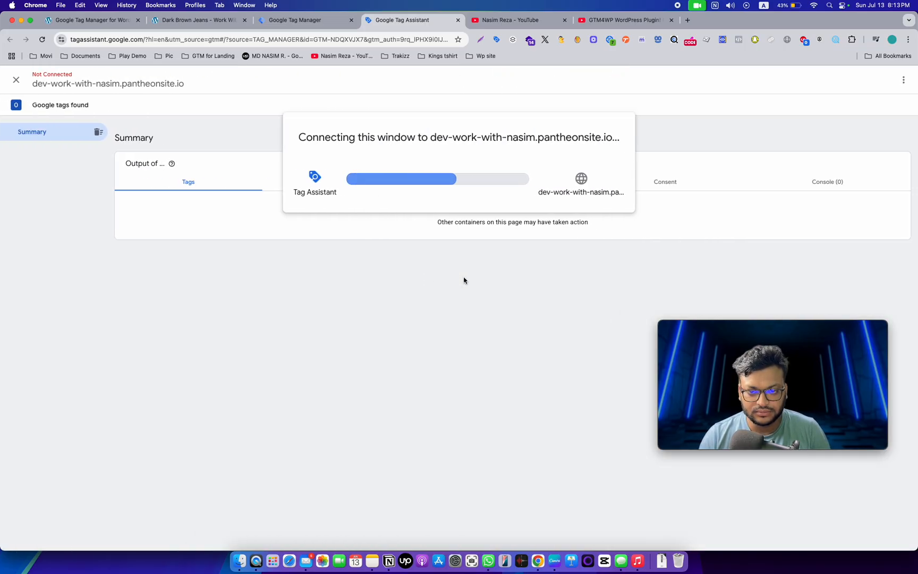
{"action": "left_click", "coordinate": [518, 20]}
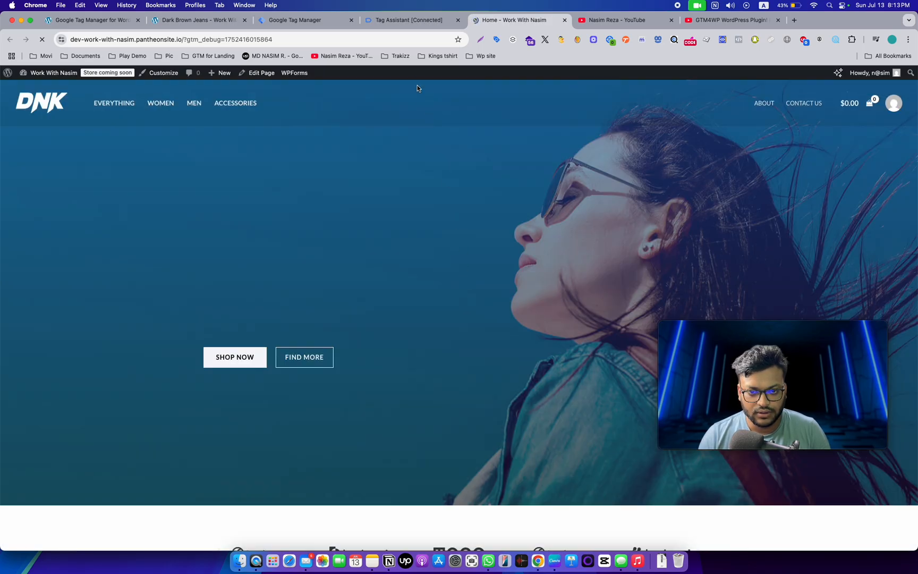
{"action": "left_click", "coordinate": [409, 19]}
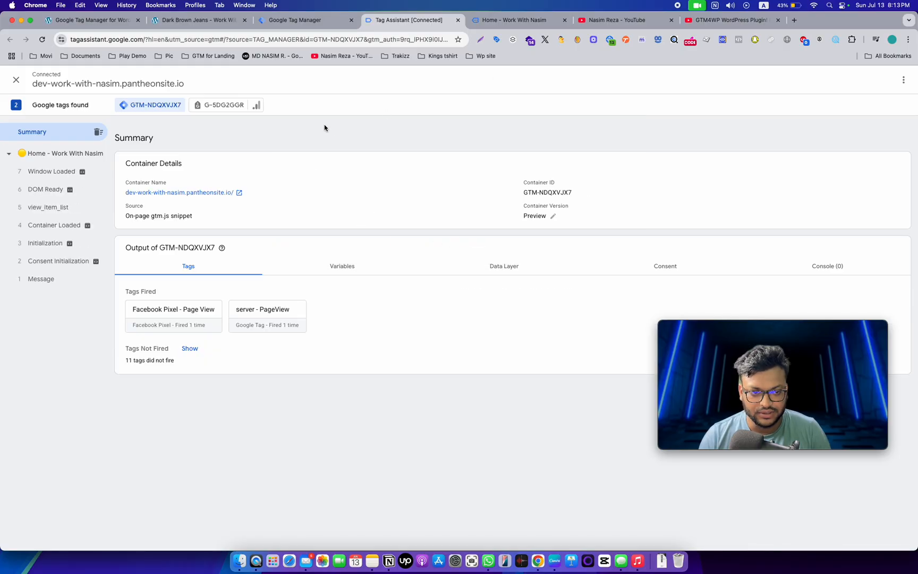
On the debug storefront, add Dark Brown Jeans to the cart and proceed to checkout
{"action": "left_click", "coordinate": [519, 20]}
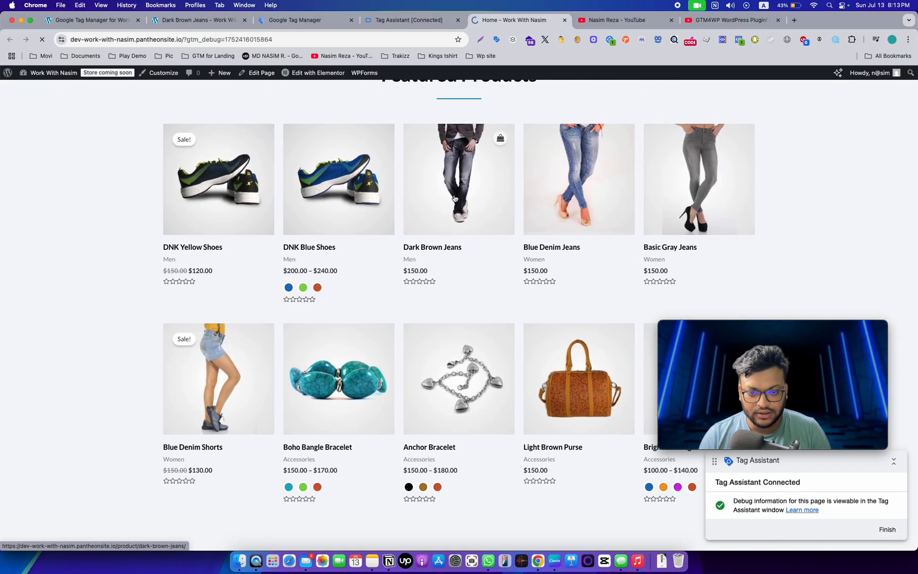
{"action": "left_click", "coordinate": [459, 179]}
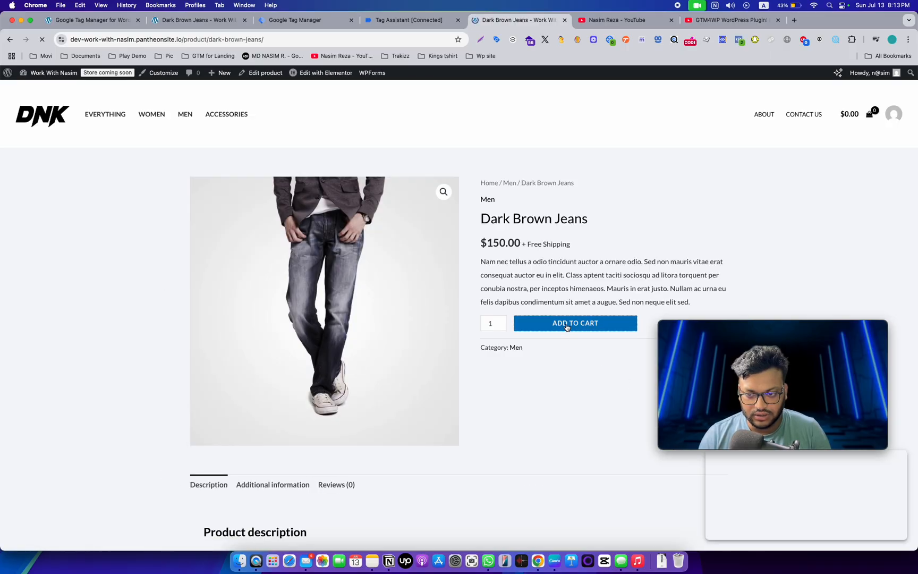
{"action": "left_click", "coordinate": [574, 323]}
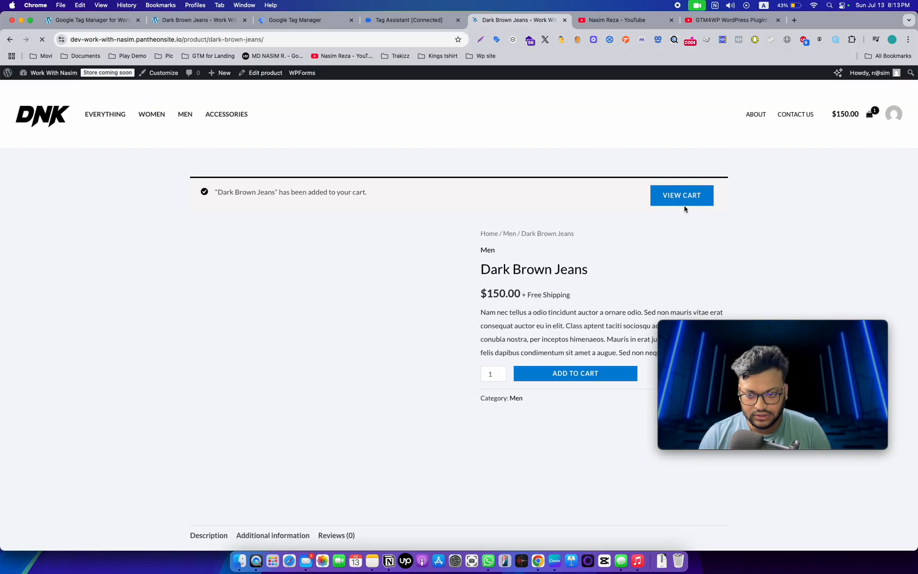
{"action": "left_click", "coordinate": [682, 195]}
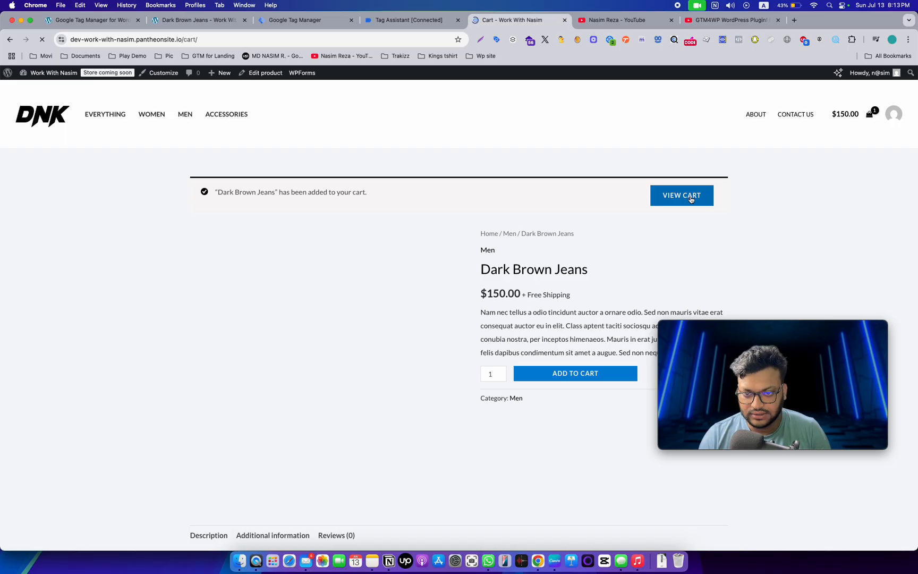
{"action": "left_click", "coordinate": [682, 195]}
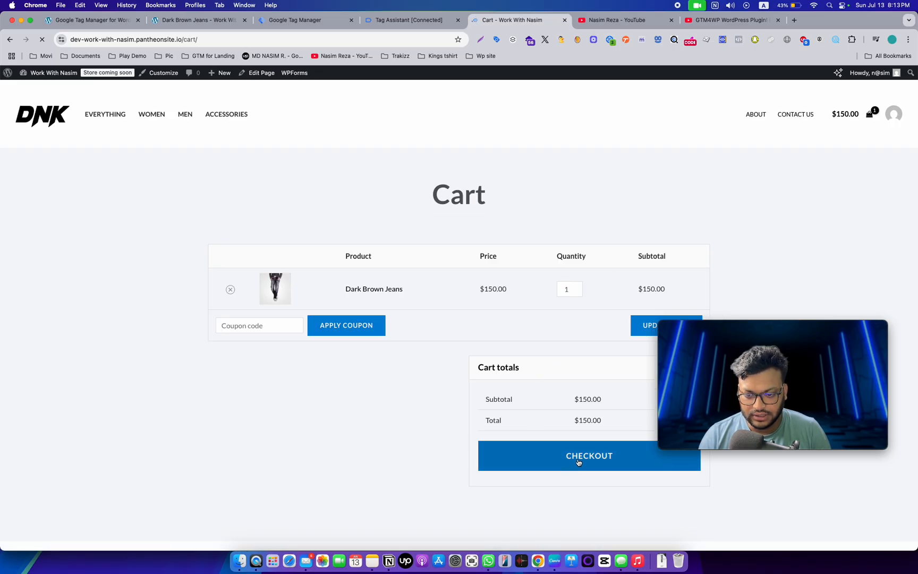
{"action": "left_click", "coordinate": [589, 456]}
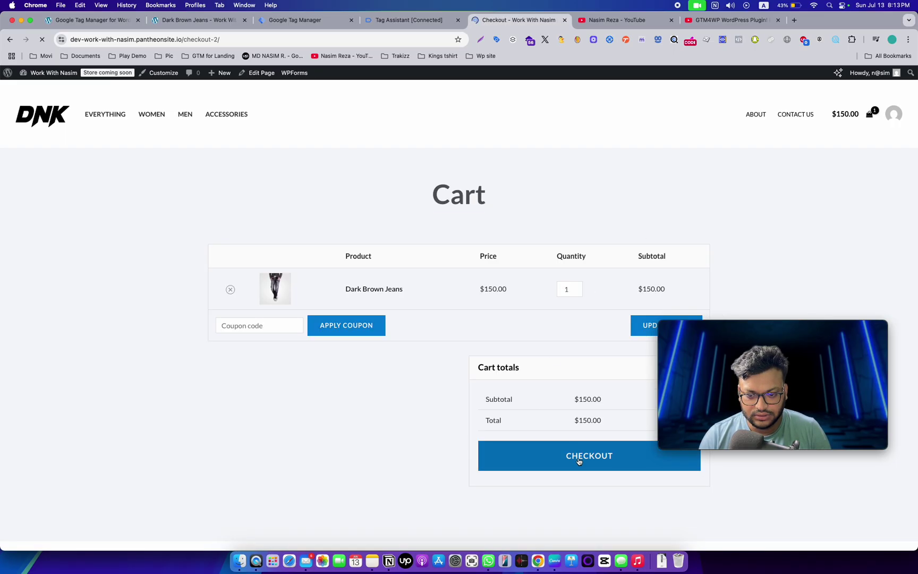
{"action": "left_click", "coordinate": [589, 456]}
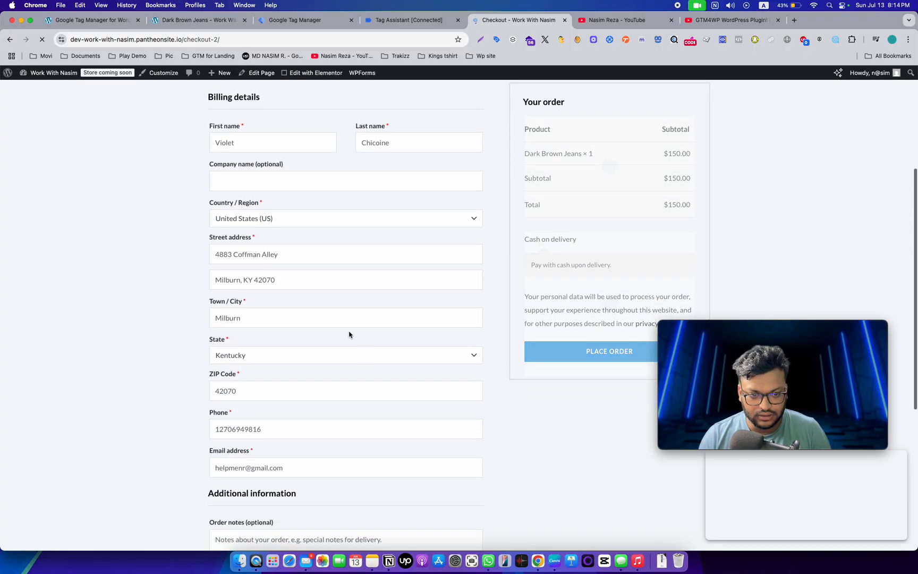
Place the cash-on-delivery order so order 4400 is received, then return to Tag Assistant
{"action": "left_click", "coordinate": [608, 351]}
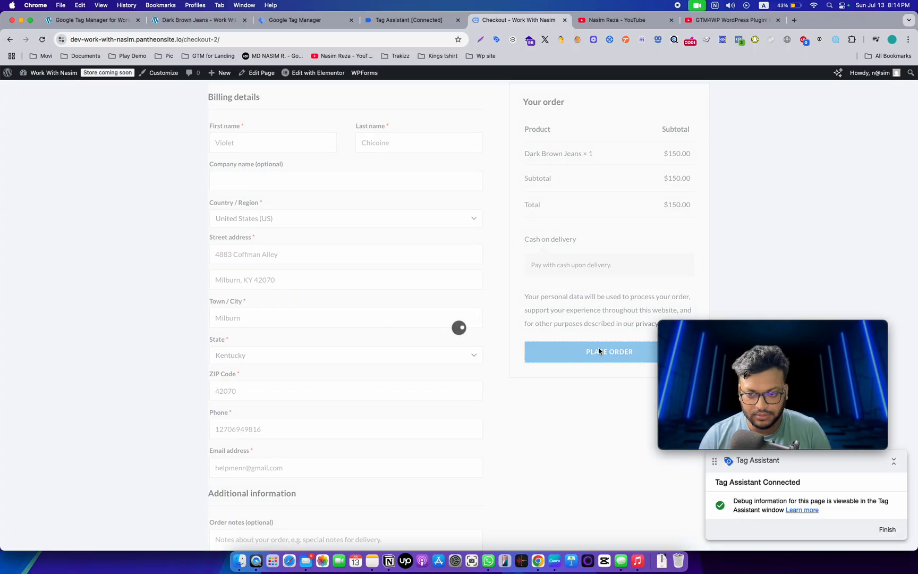
{"action": "scroll", "scroll_direction": "down", "scroll_amount": 3}
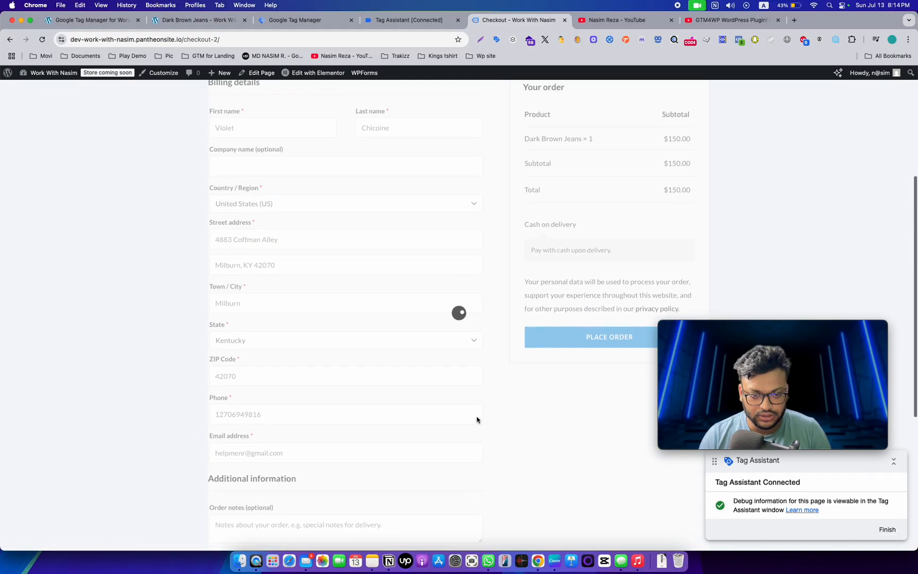
{"action": "scroll", "scroll_direction": "up", "scroll_amount": 3}
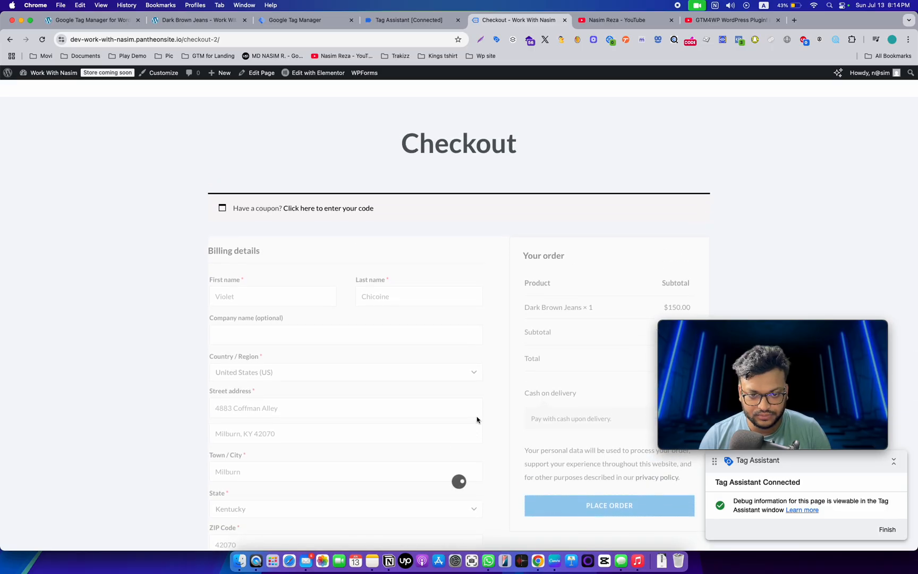
{"action": "left_click", "coordinate": [608, 505]}
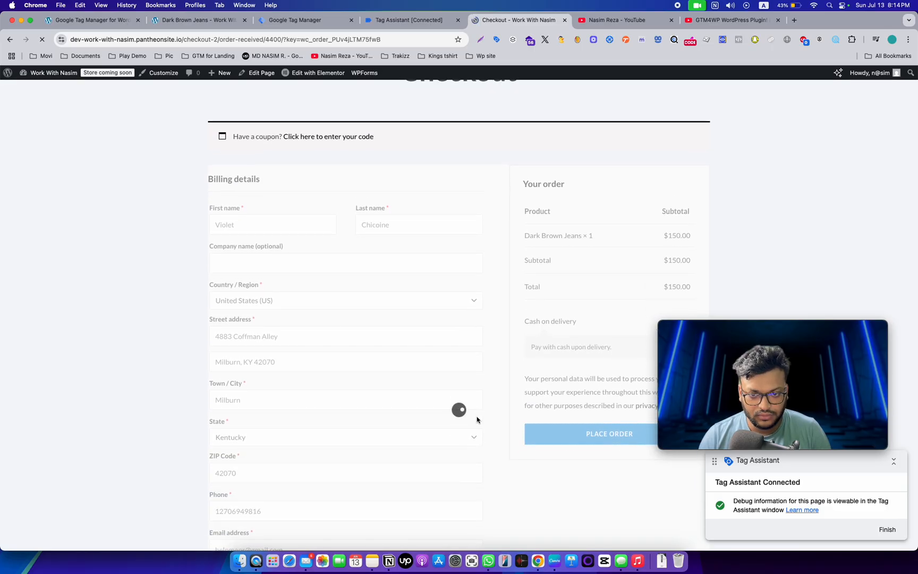
{"action": "left_click", "coordinate": [609, 434]}
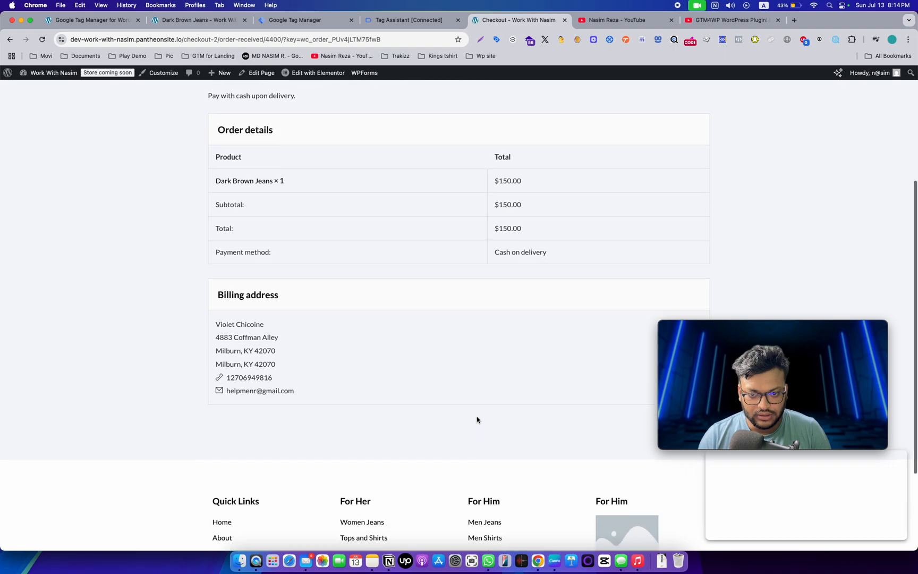
{"action": "scroll", "scroll_direction": "up", "scroll_amount": 3}
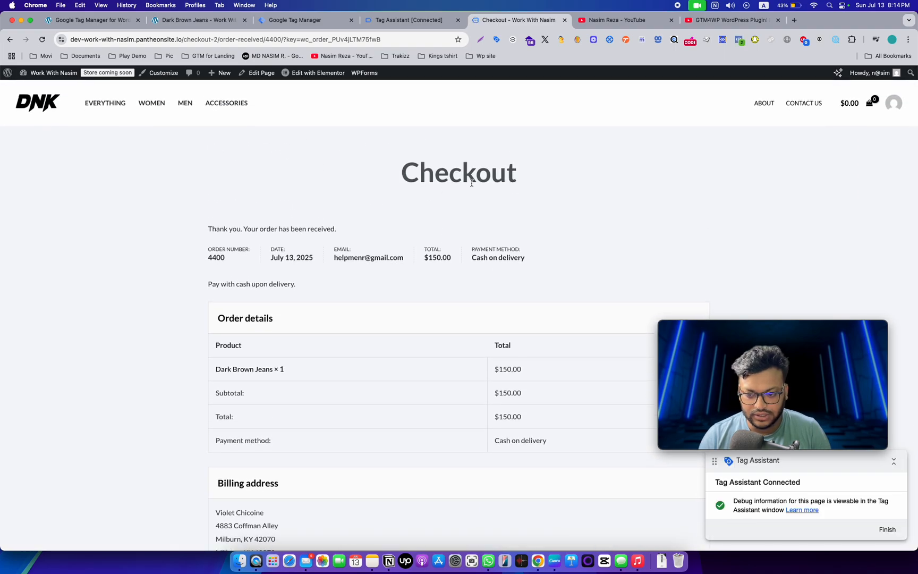
{"action": "mouse_move", "coordinate": [272, 154]}
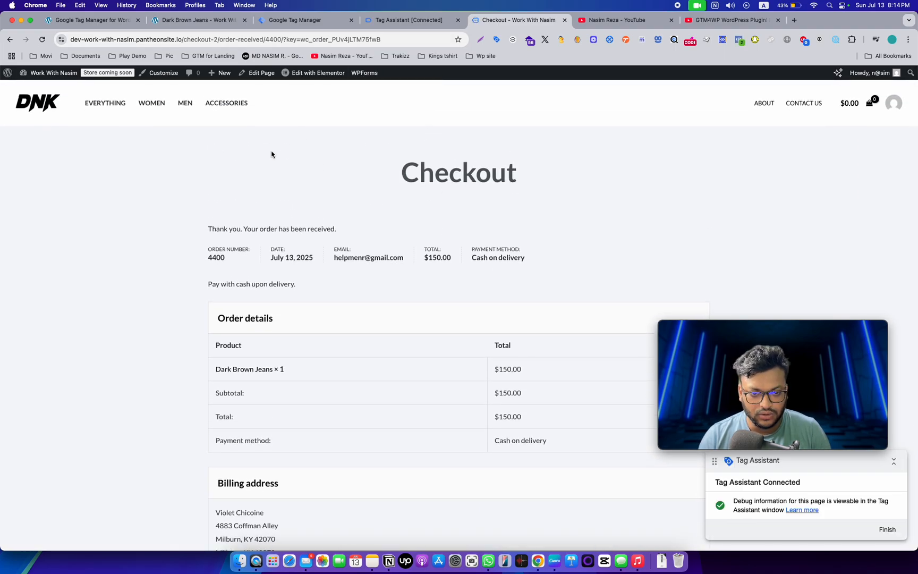
{"action": "left_click", "coordinate": [409, 19]}
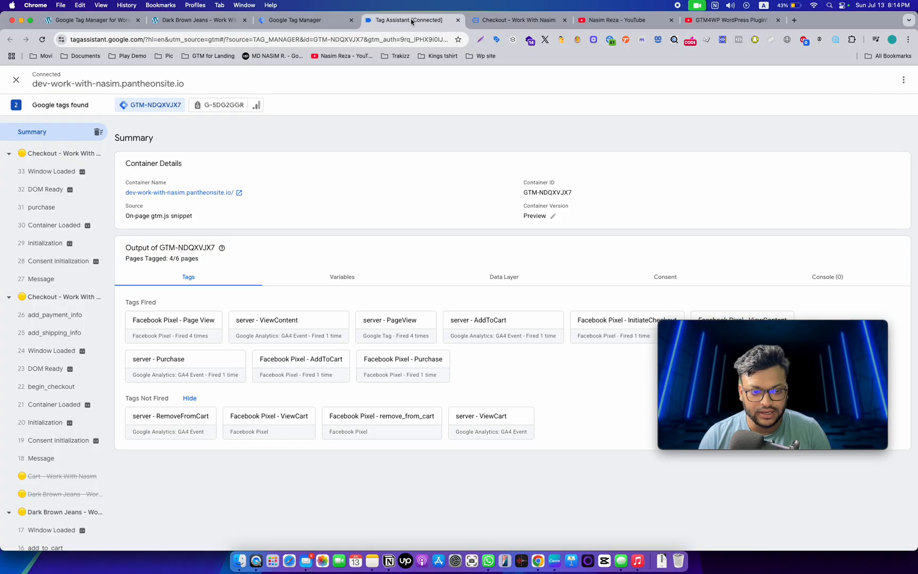
Expand the purchase event's API call and view its data layer with transaction 4400 and billing details
{"action": "left_click", "coordinate": [41, 207]}
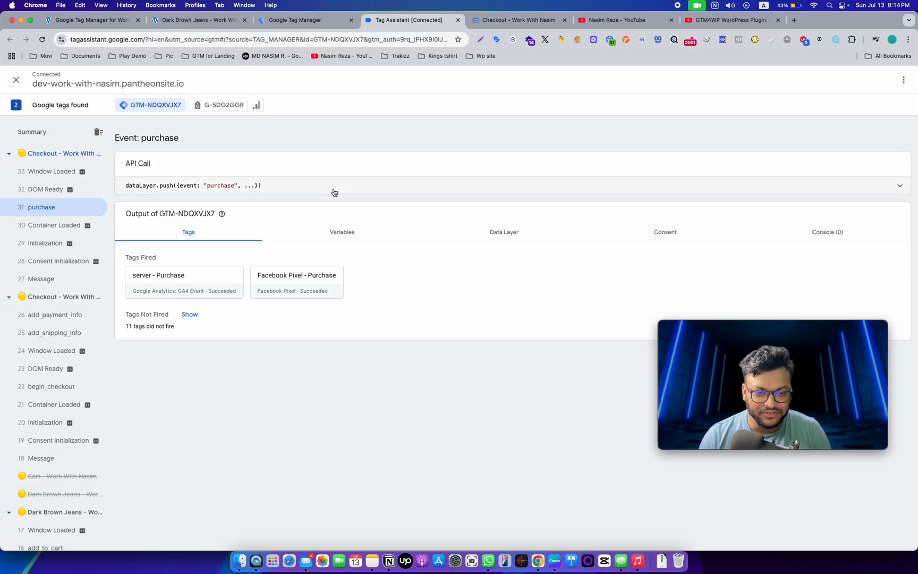
{"action": "left_click", "coordinate": [900, 185]}
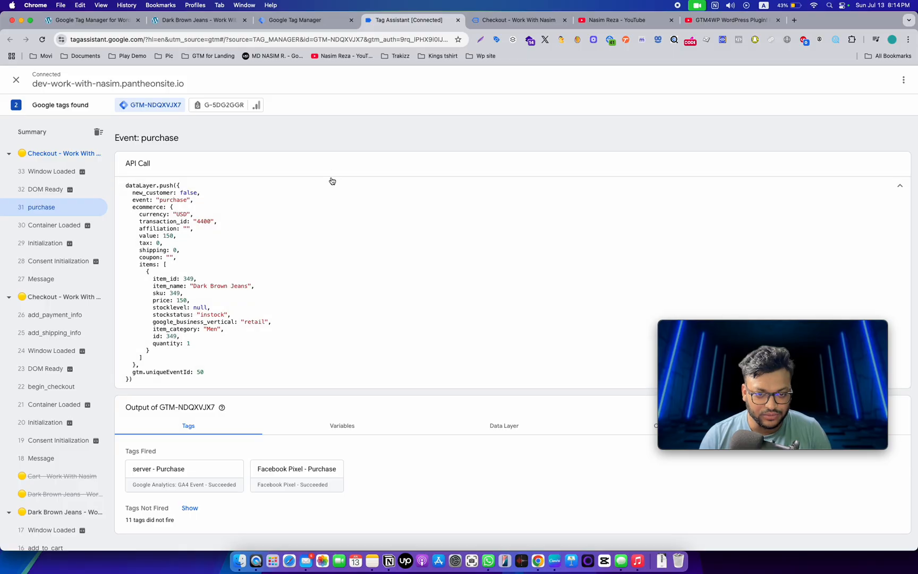
{"action": "left_click", "coordinate": [503, 232]}
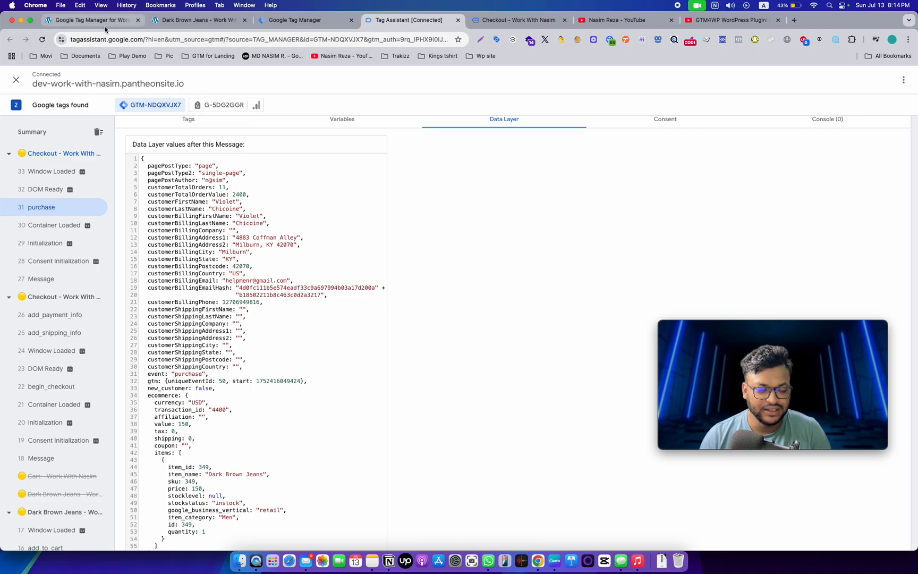
Return to WordPress admin and go to the Installed Plugins list
{"action": "left_click", "coordinate": [90, 20]}
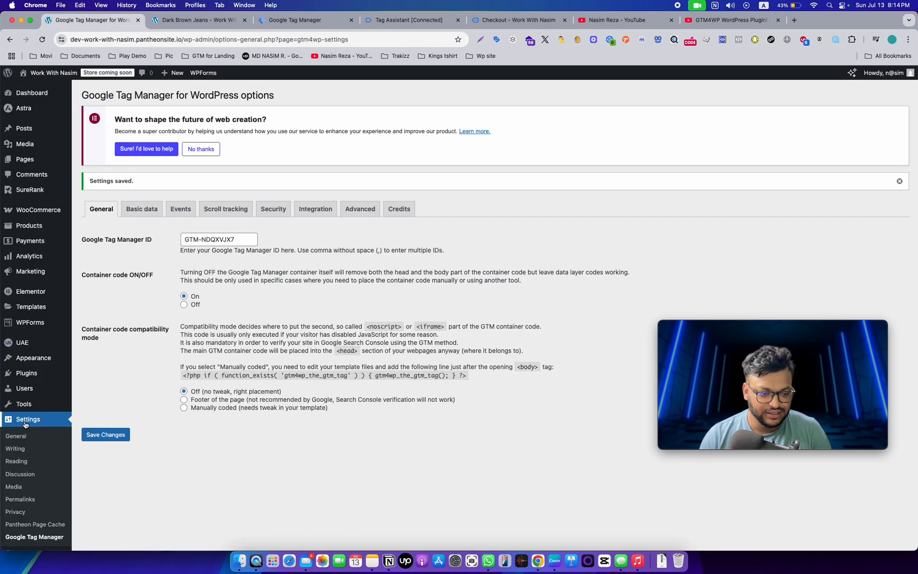
{"action": "scroll", "scroll_direction": "down", "scroll_amount": 3}
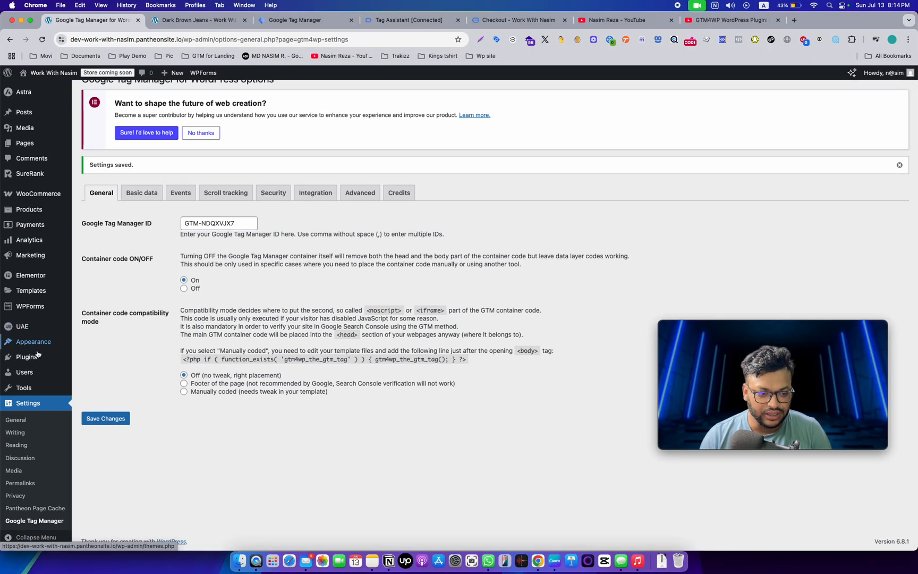
{"action": "left_click", "coordinate": [25, 357]}
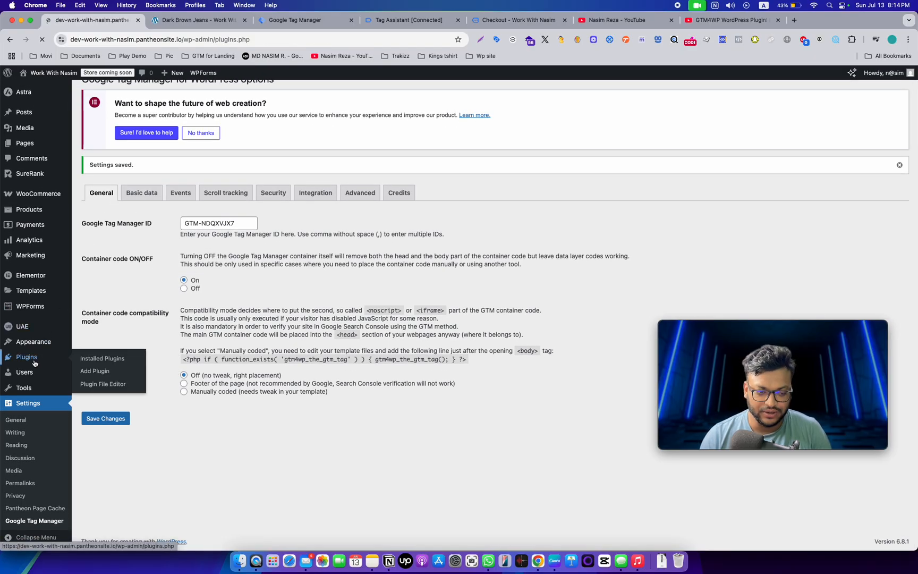
{"action": "left_click", "coordinate": [102, 357]}
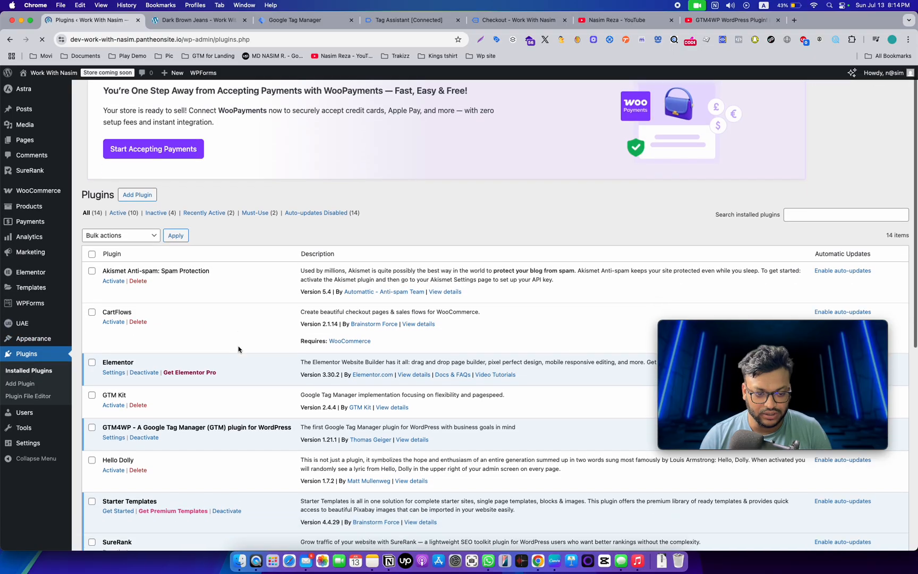
{"action": "scroll", "scroll_direction": "up", "scroll_amount": 3}
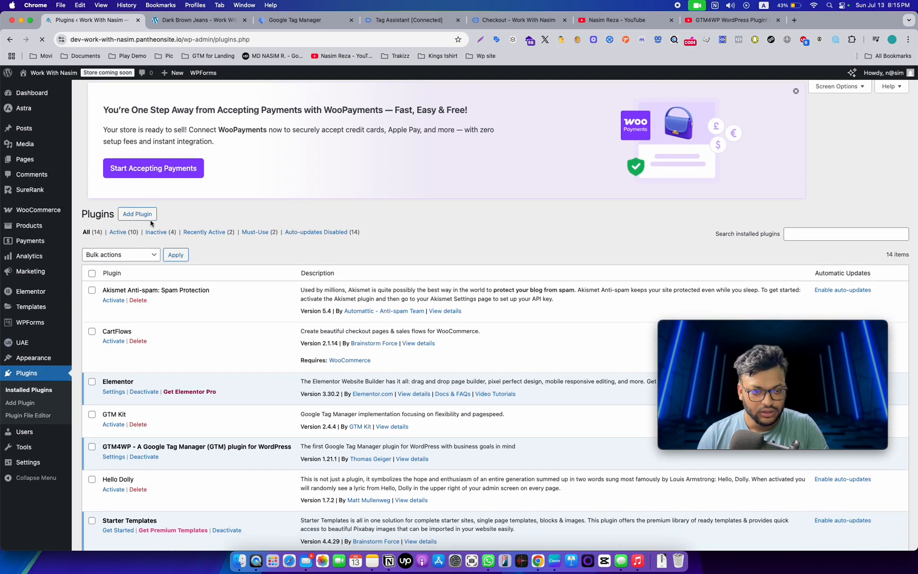
Search the Add Plugins directory for 'gtm', listing GTM4WP and GTM Kit
{"action": "left_click", "coordinate": [137, 213]}
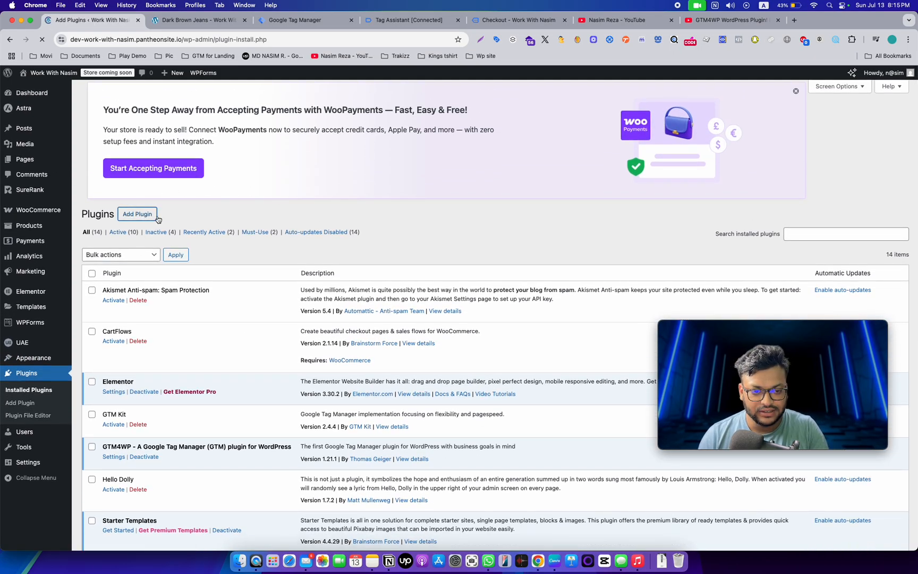
{"action": "left_click", "coordinate": [137, 213]}
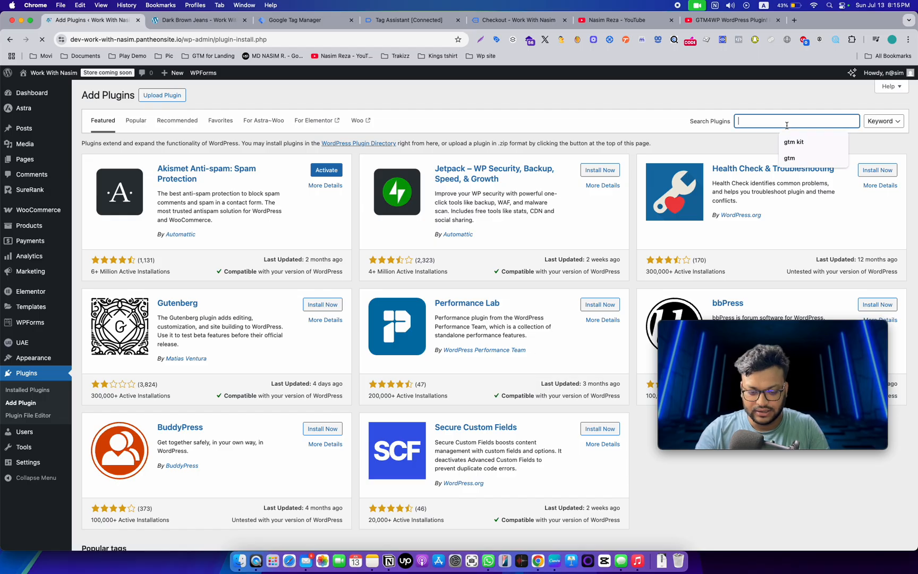
{"action": "type", "text": "gtm"}
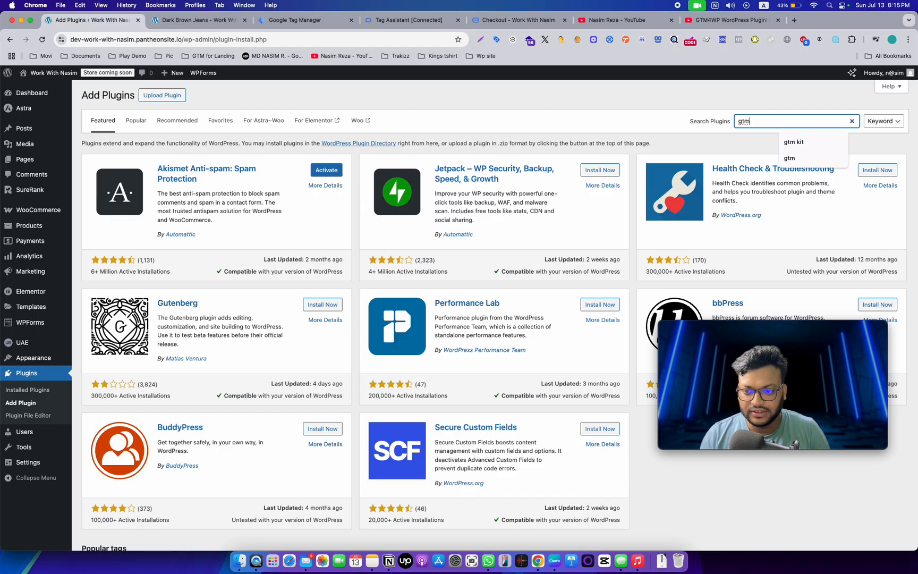
{"action": "key", "text": "Return"}
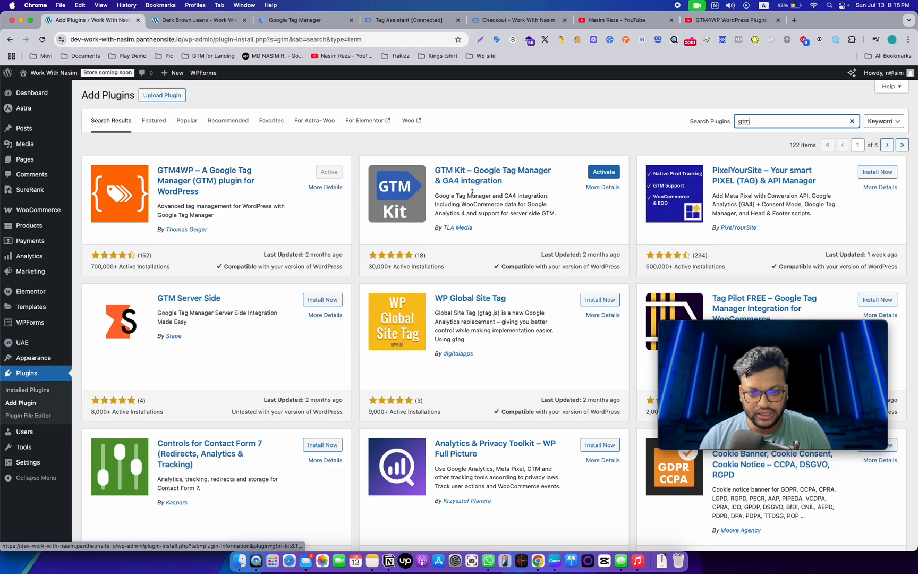
{"action": "mouse_move", "coordinate": [492, 170]}
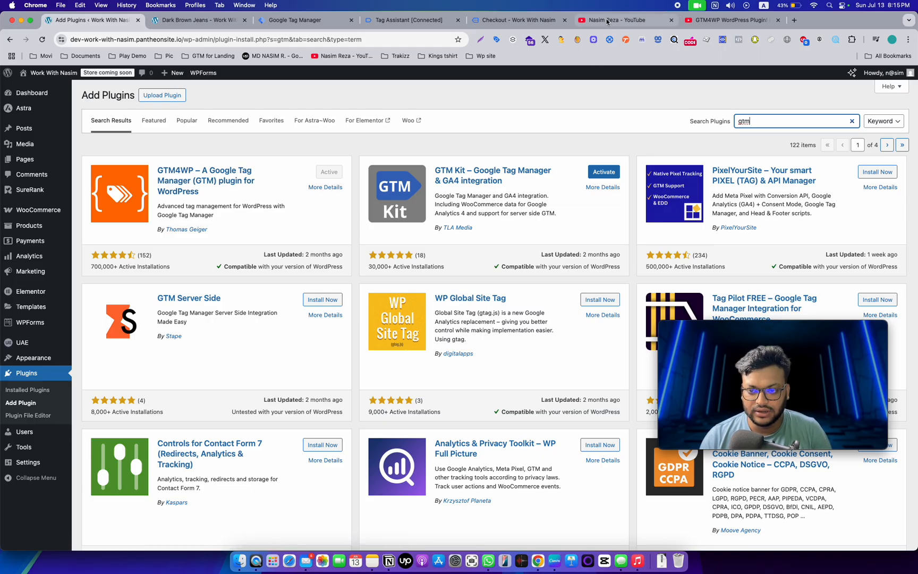
Reopen the GTM4WP review video and scroll to the comment about deactivating CartFlows
{"action": "left_click", "coordinate": [621, 19]}
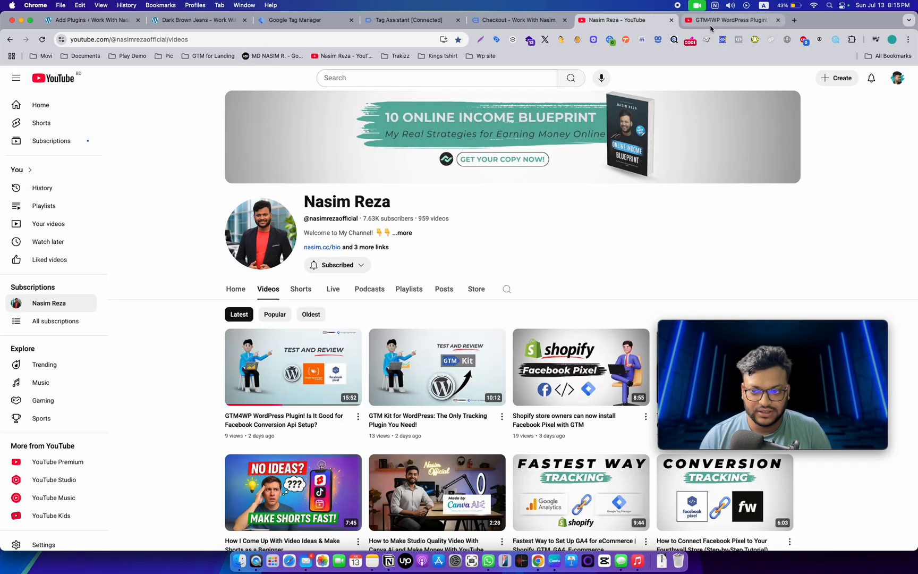
{"action": "left_click", "coordinate": [730, 20]}
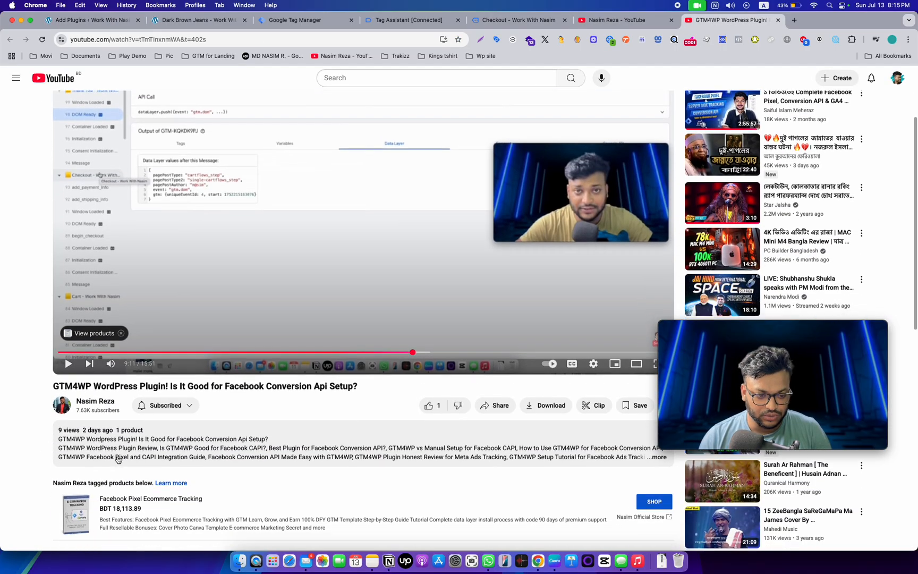
{"action": "scroll", "scroll_direction": "down", "scroll_amount": 3}
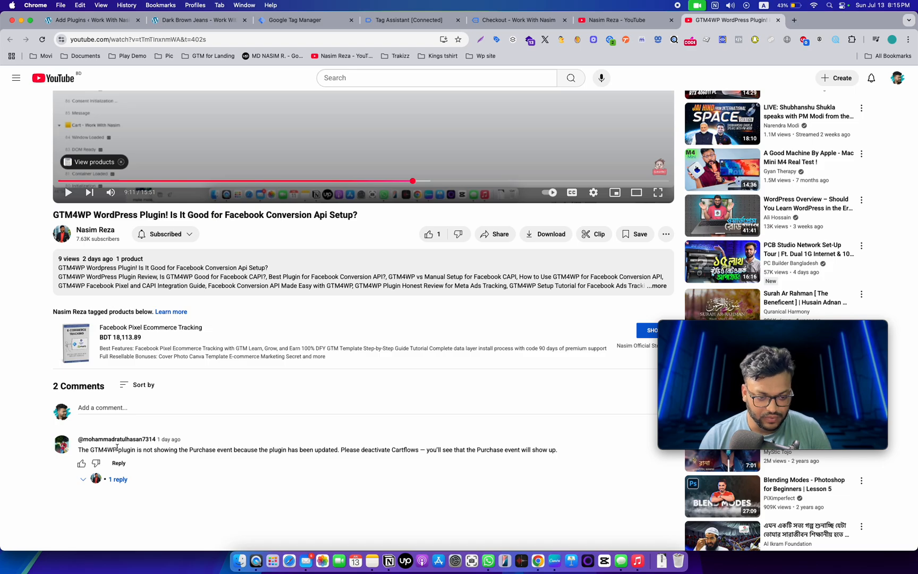
{"action": "mouse_move", "coordinate": [115, 447]}
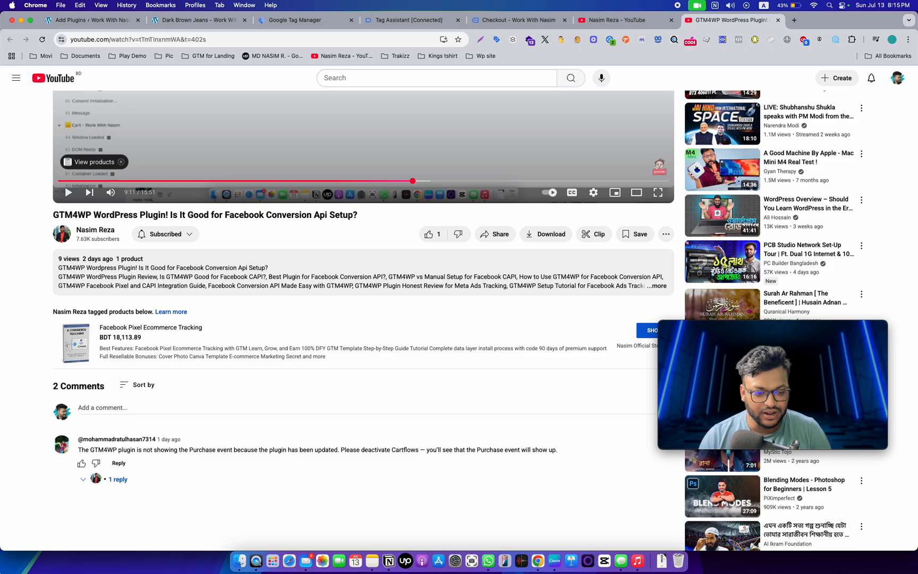